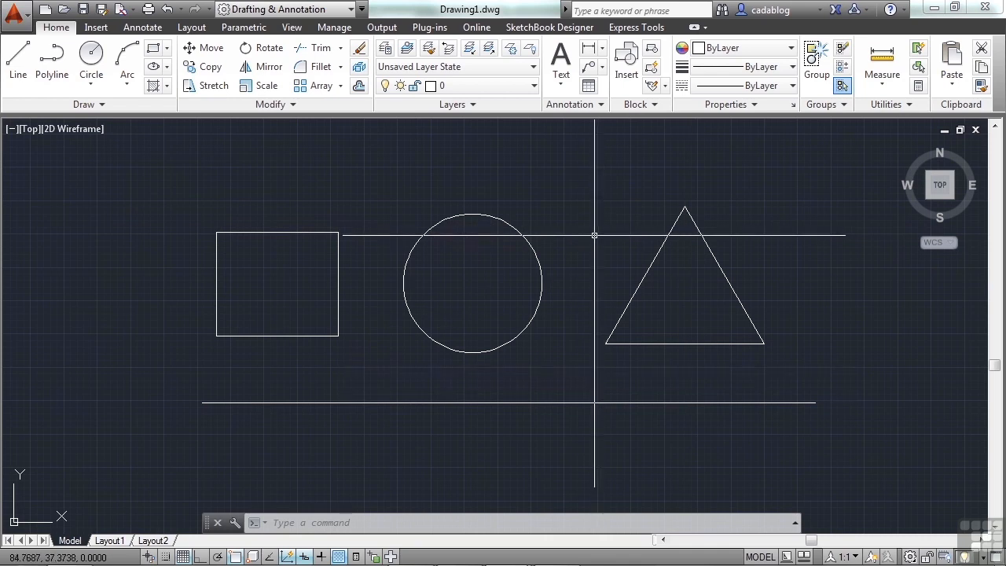
mouse_move(598, 219)
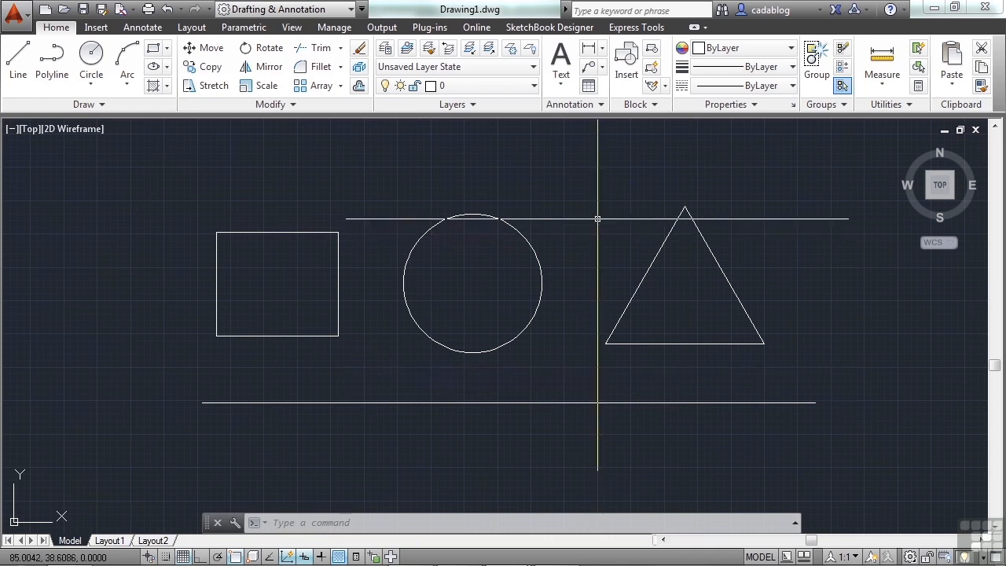
Repeat the last ZOOM command from the drawing area's right-click
right_click(621, 228)
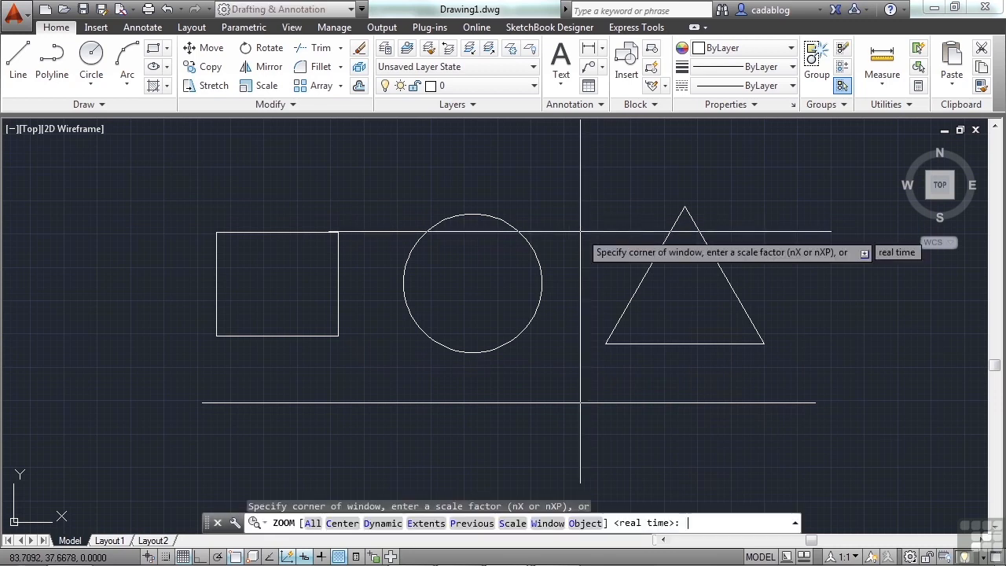
Bring up the default shortcut menu and browse its Clipboard submenu
right_click(589, 247)
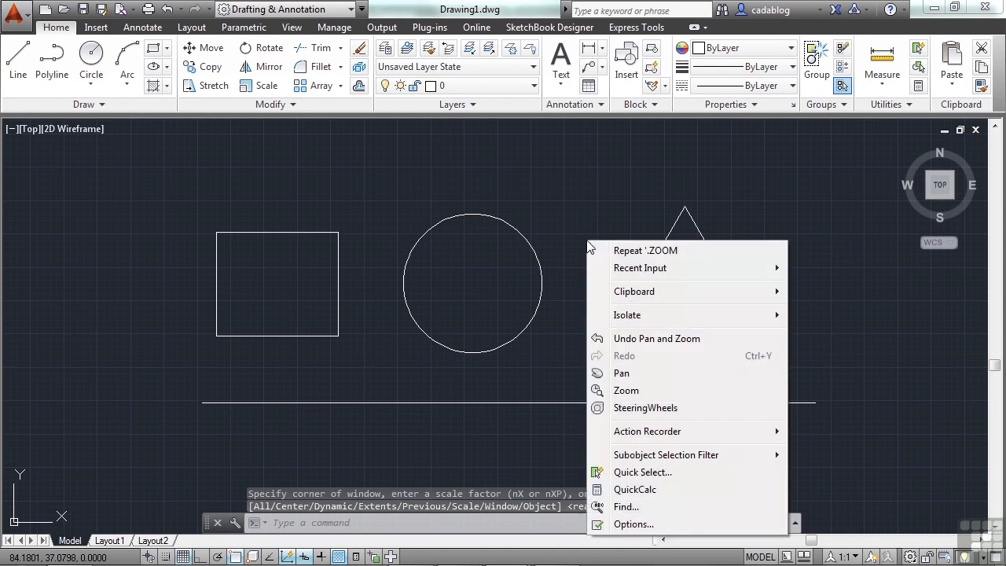
mouse_move(645, 250)
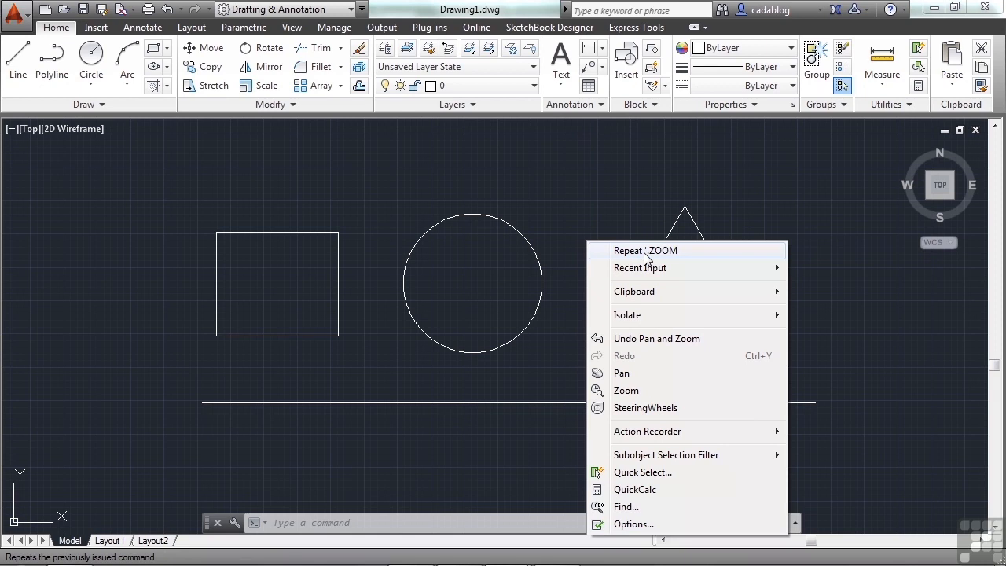
mouse_move(702, 291)
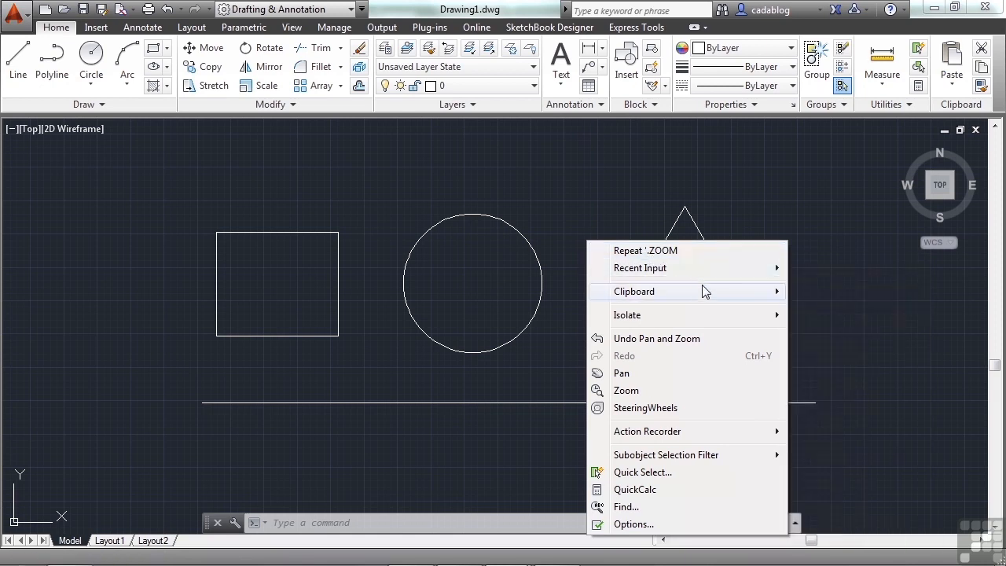
click(635, 291)
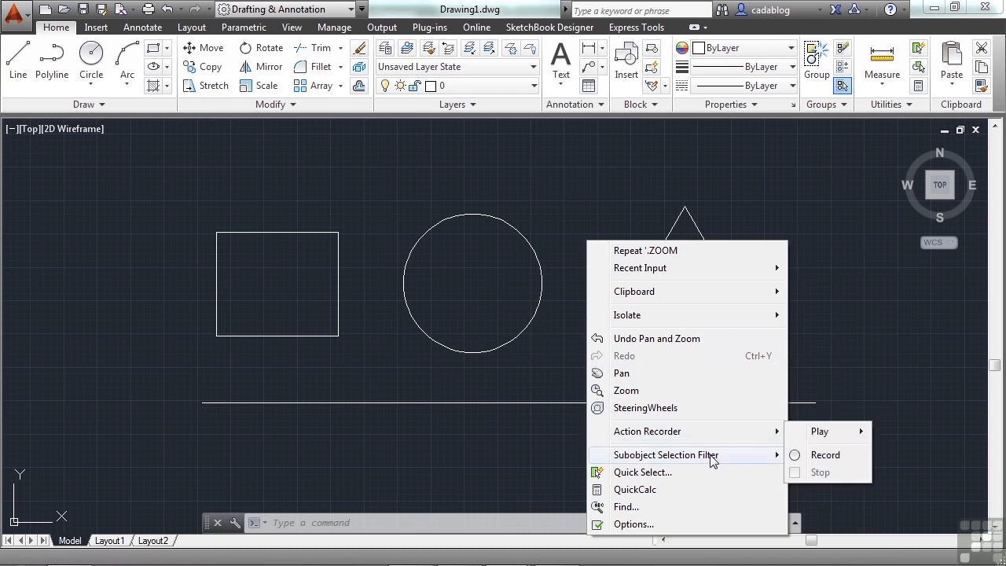
mouse_move(616, 190)
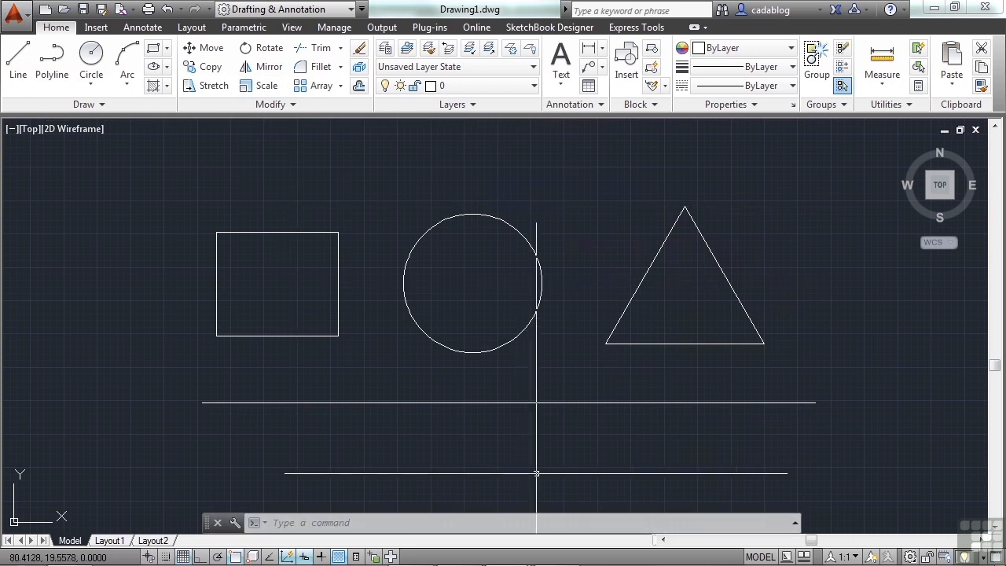
mouse_move(613, 203)
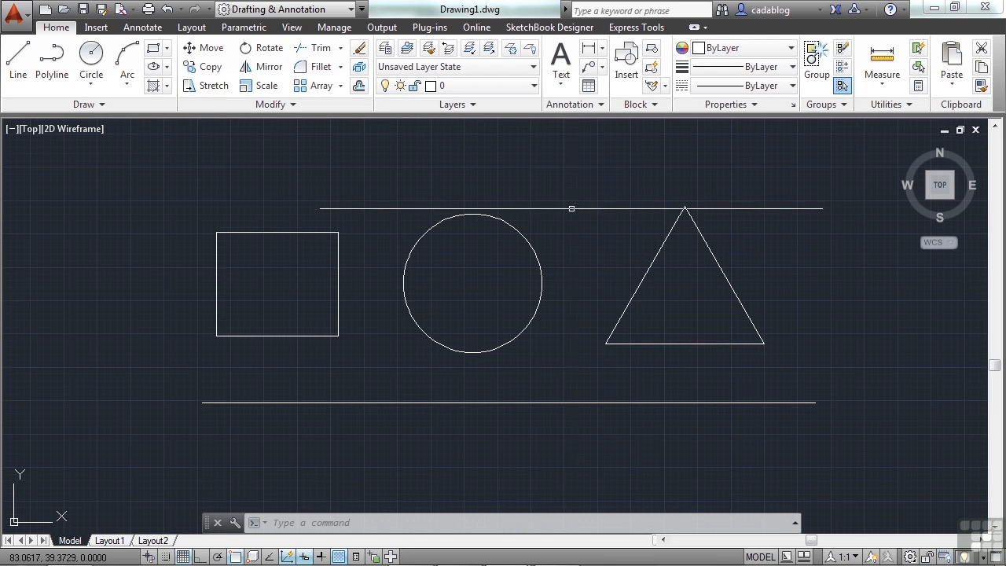
Deselect in empty drawing space and open the Options dialog with the OP alias
click(555, 230)
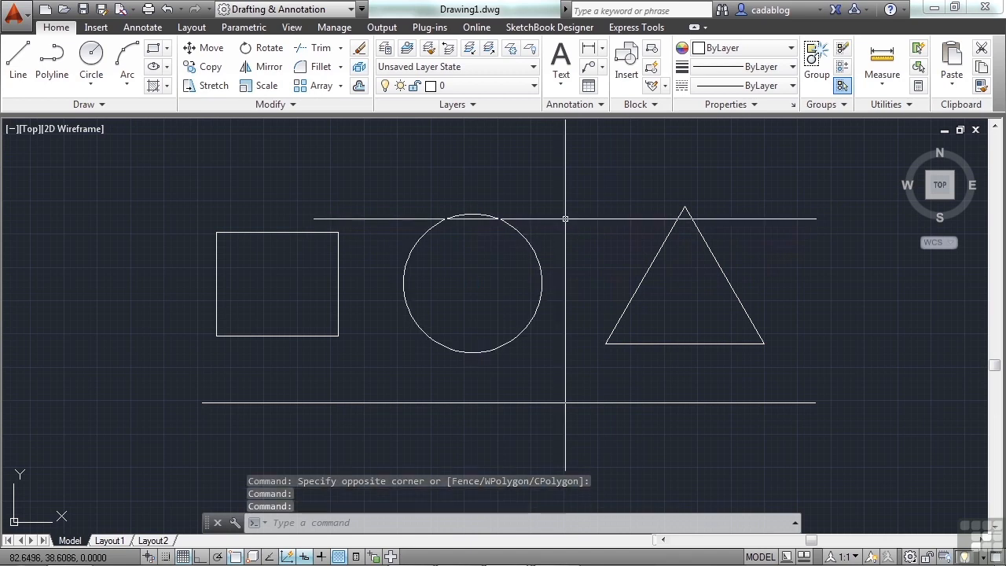
click(472, 281)
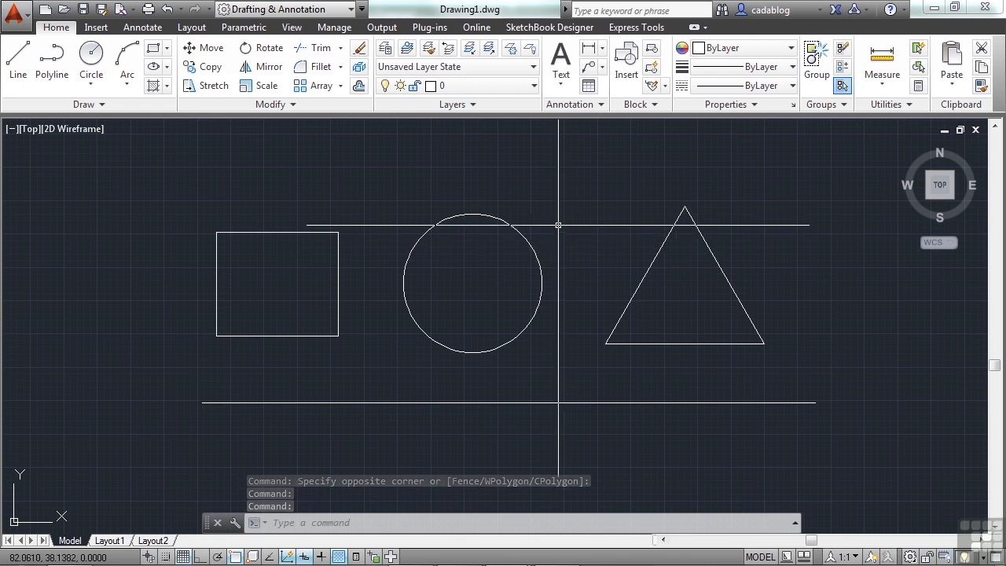
text(op)
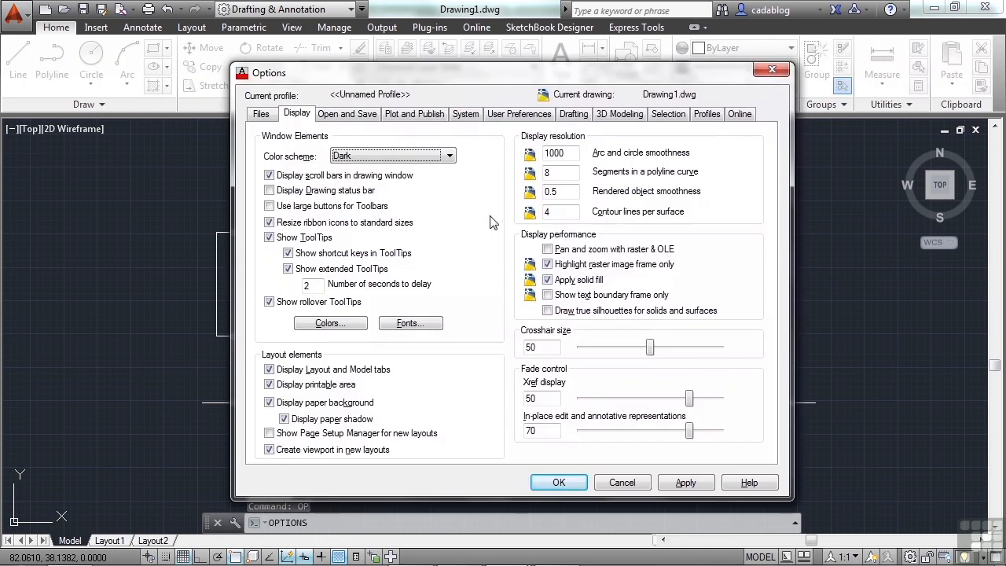
mouse_move(479, 148)
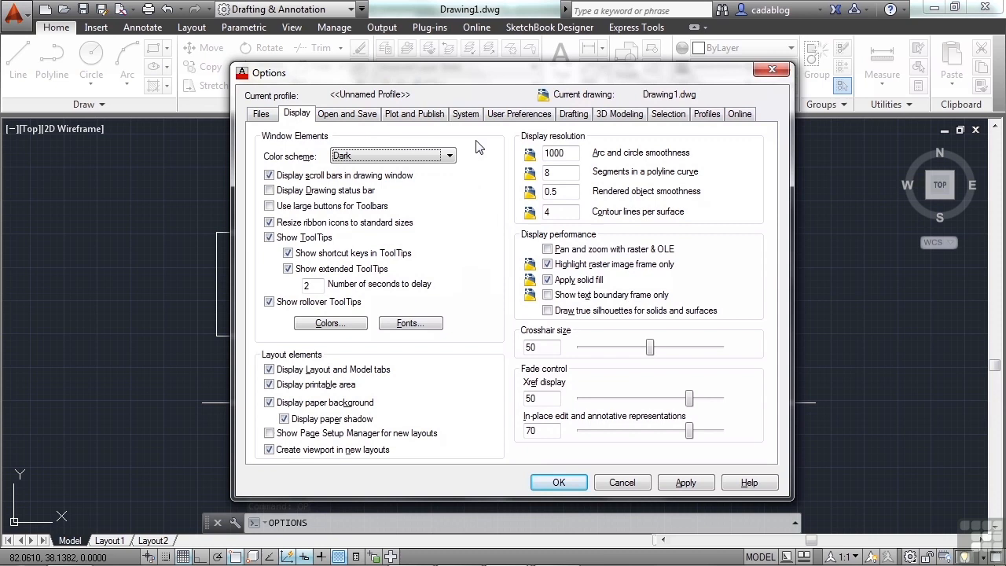
In User Preferences > Right-click Customization, set Edit Mode to Shortcut Menu and apply the options
click(518, 114)
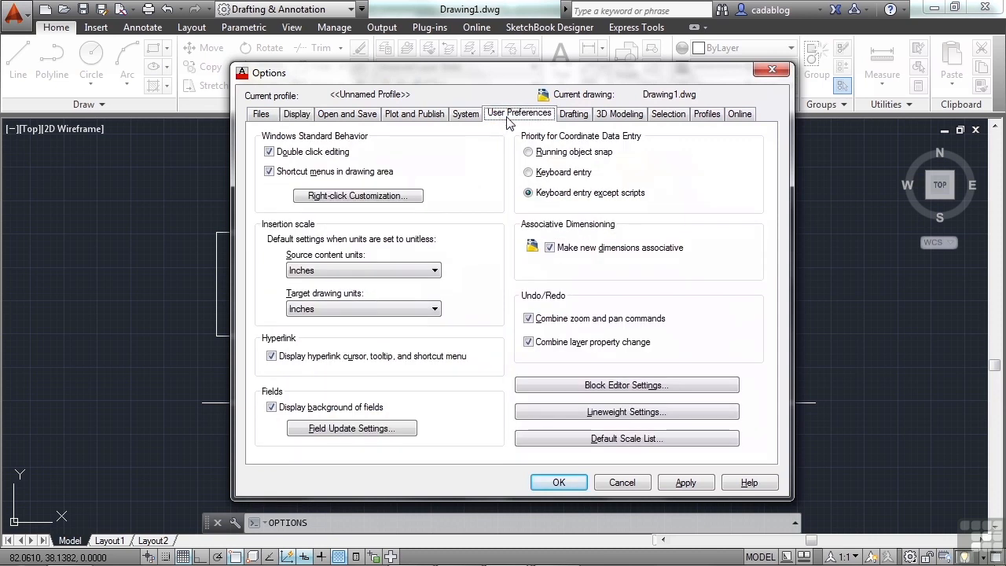
click(358, 195)
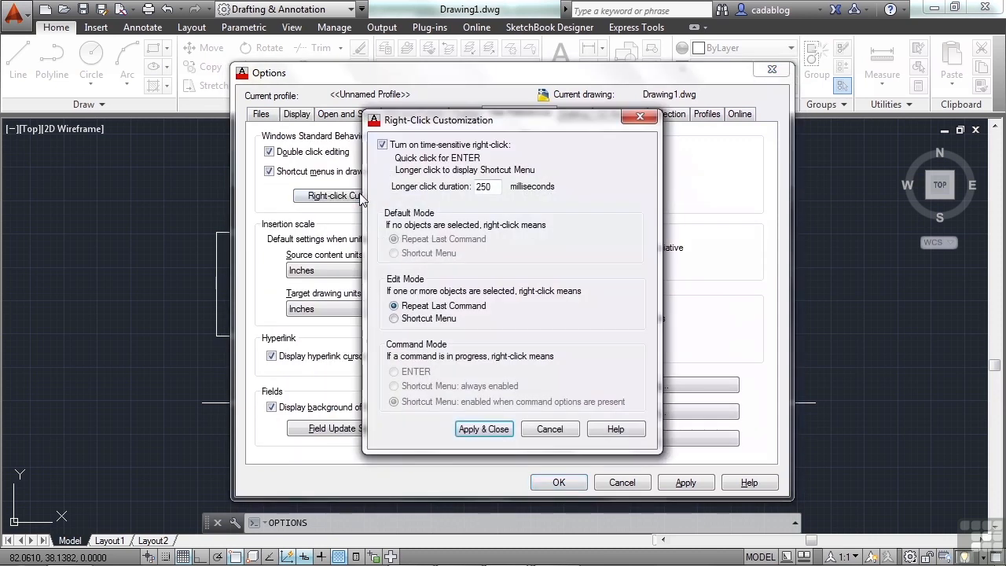
click(393, 317)
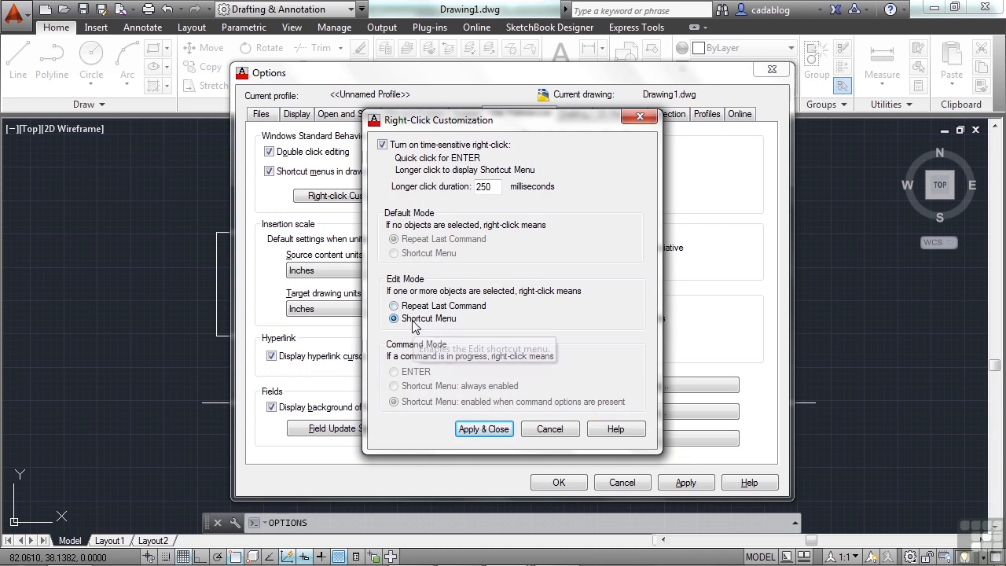
mouse_move(495, 330)
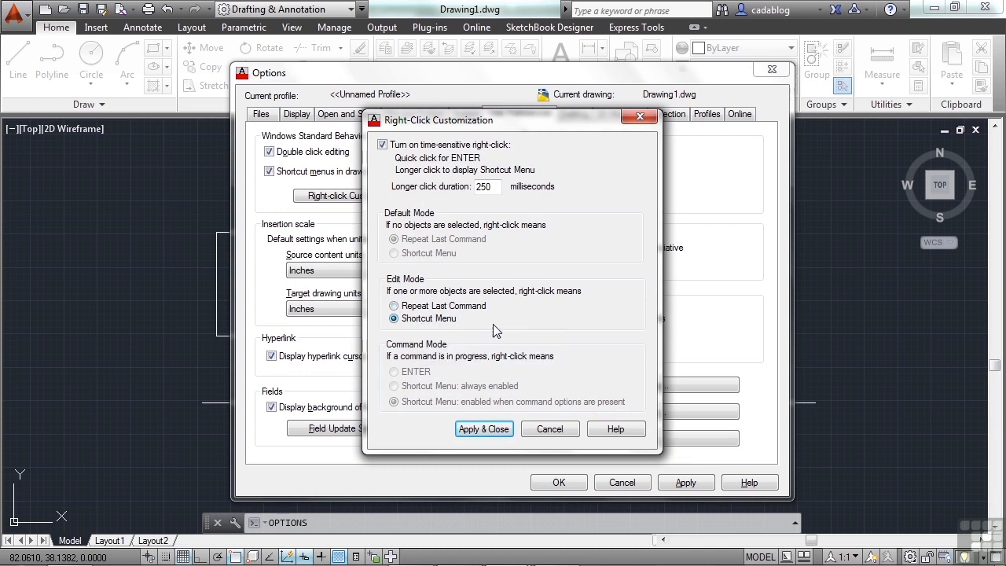
click(484, 427)
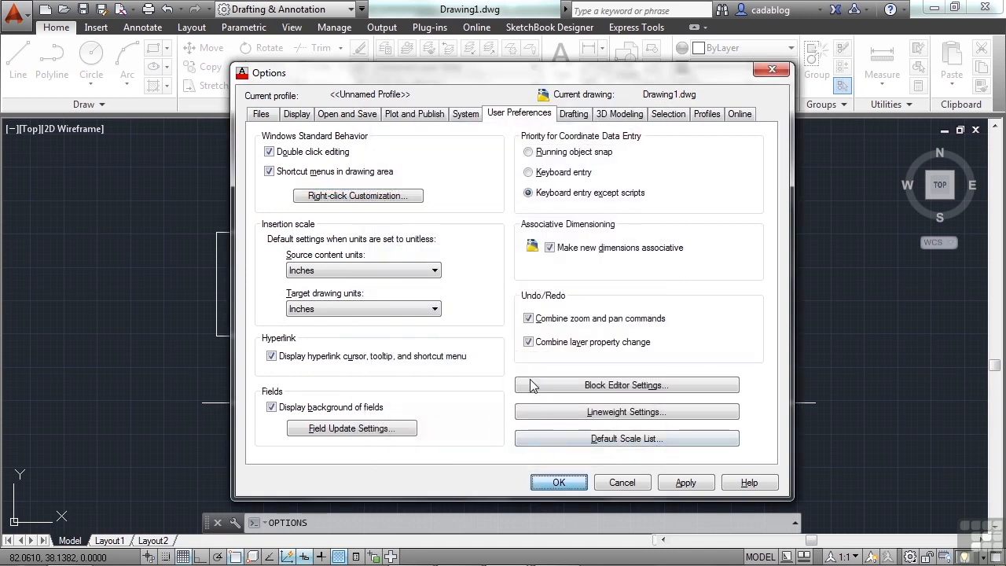
click(558, 481)
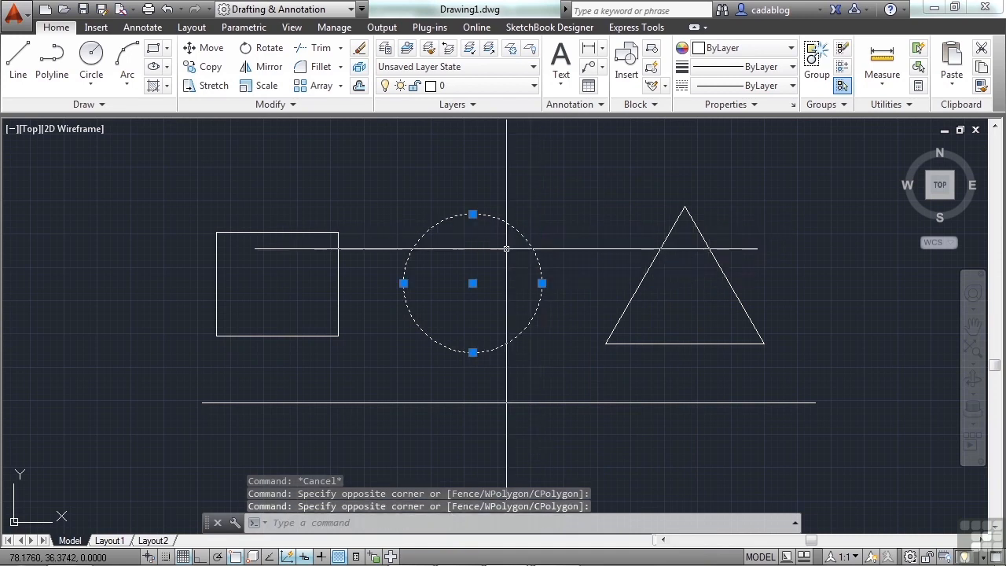
mouse_move(525, 240)
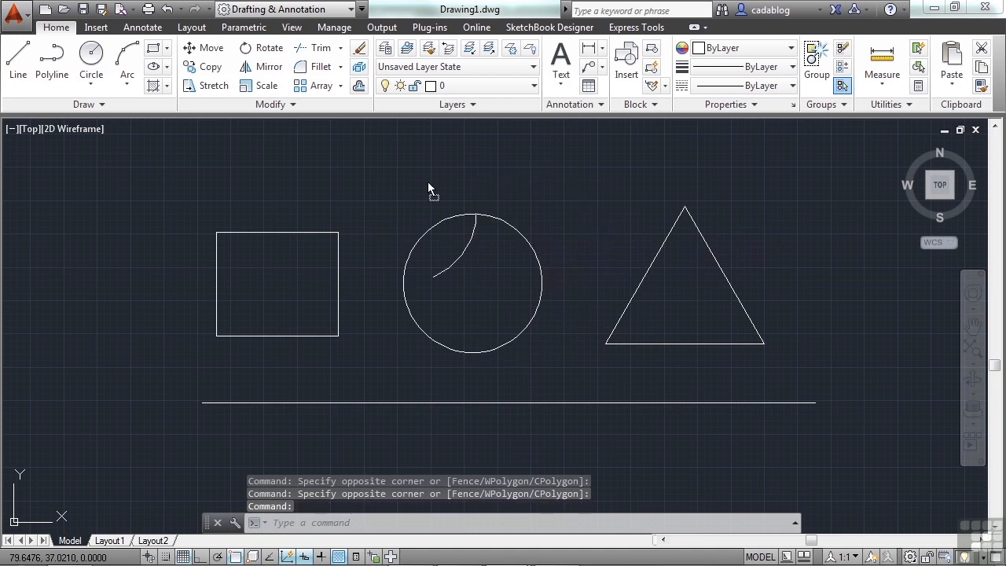
Right-drag the circle upward to move it between the square and the triangle
right_click(534, 212)
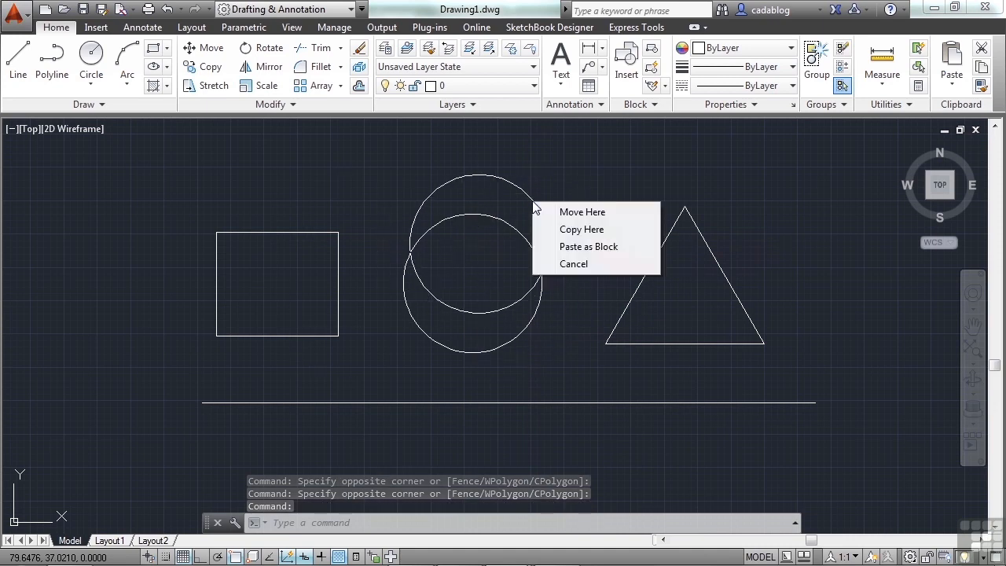
mouse_move(600, 250)
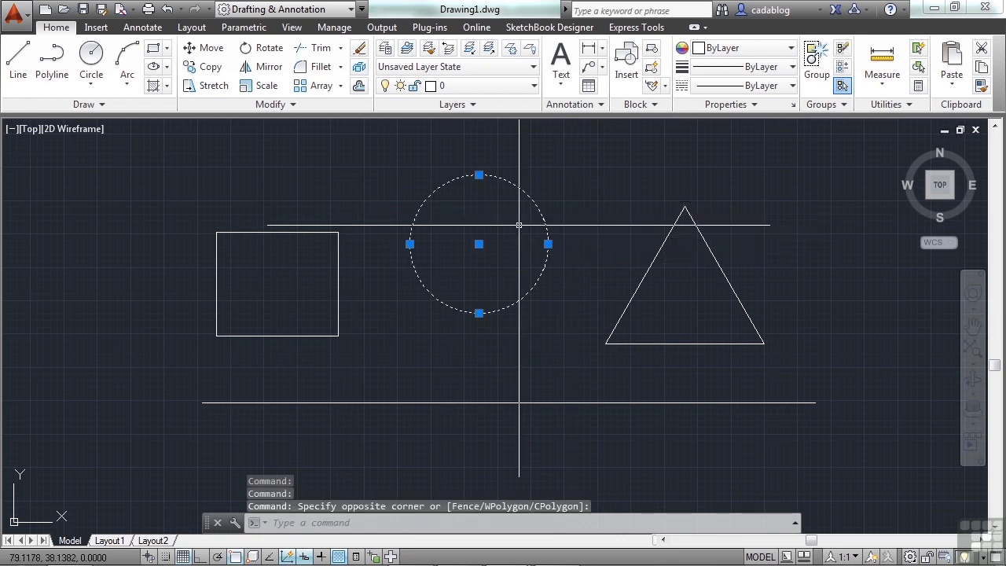
mouse_move(552, 217)
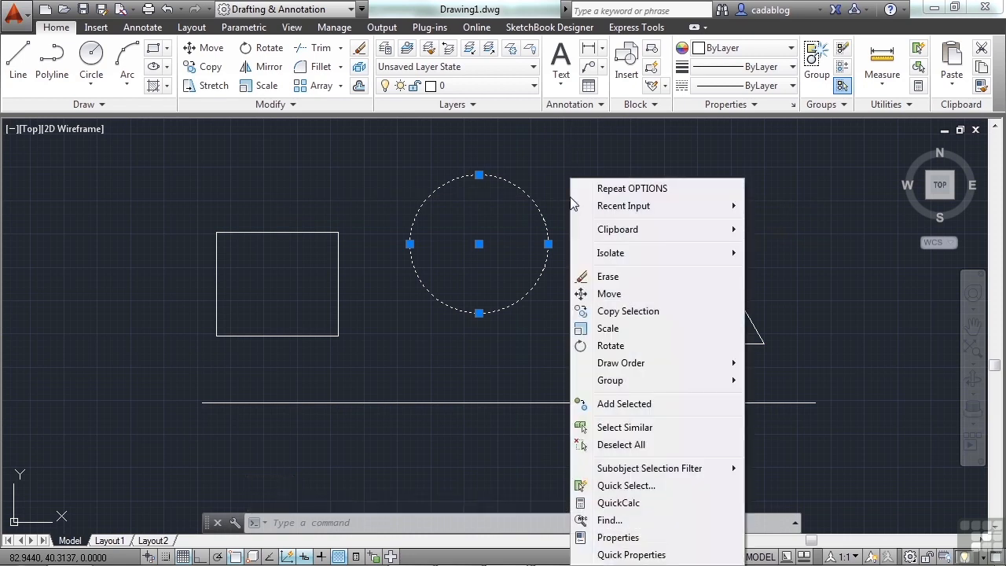
mouse_move(632, 189)
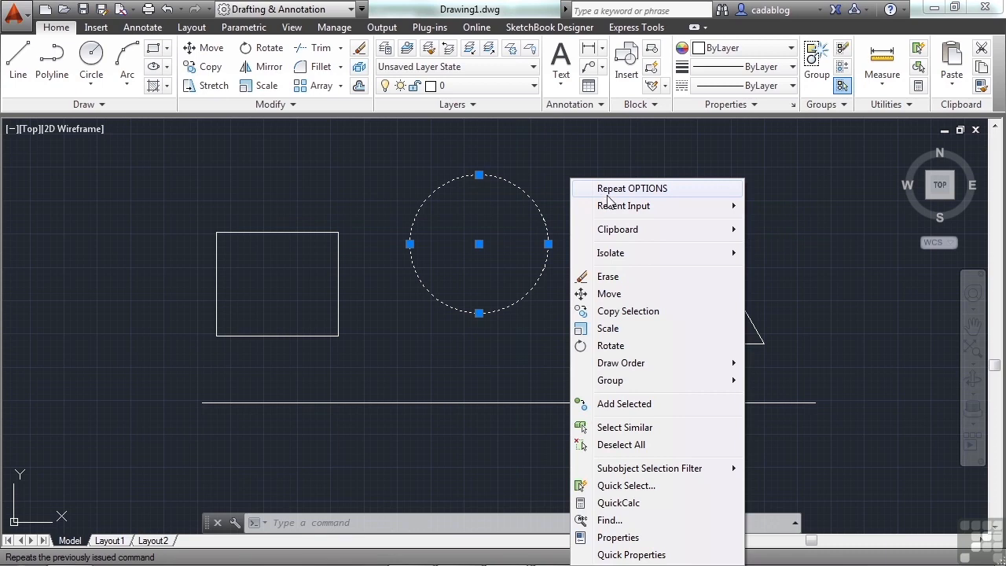
mouse_move(668, 204)
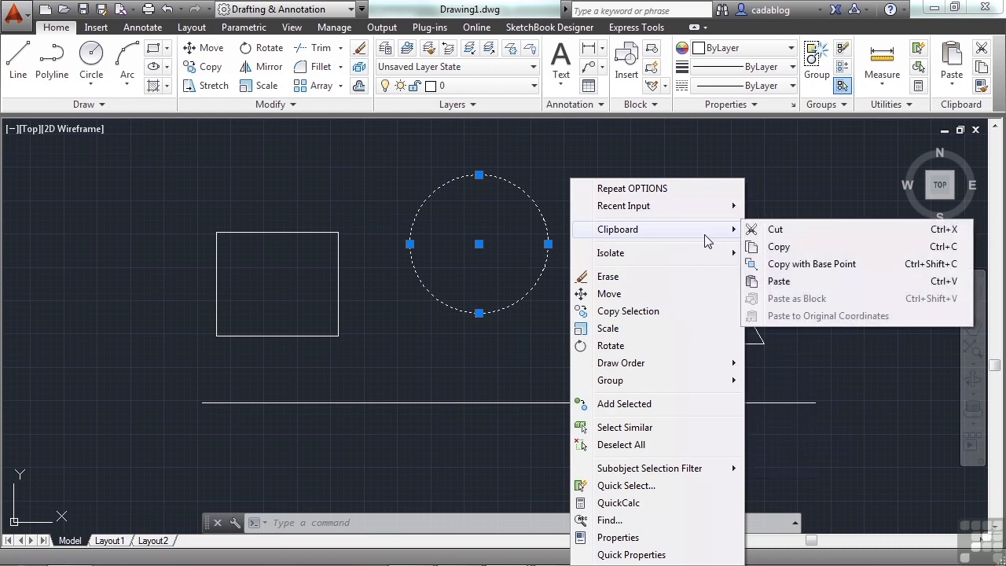
mouse_move(631, 277)
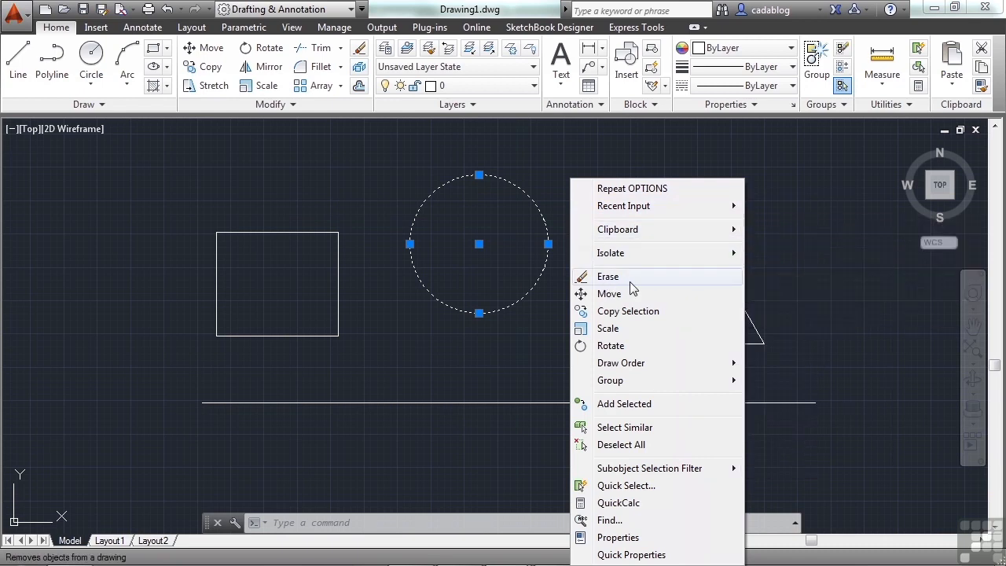
mouse_move(638, 329)
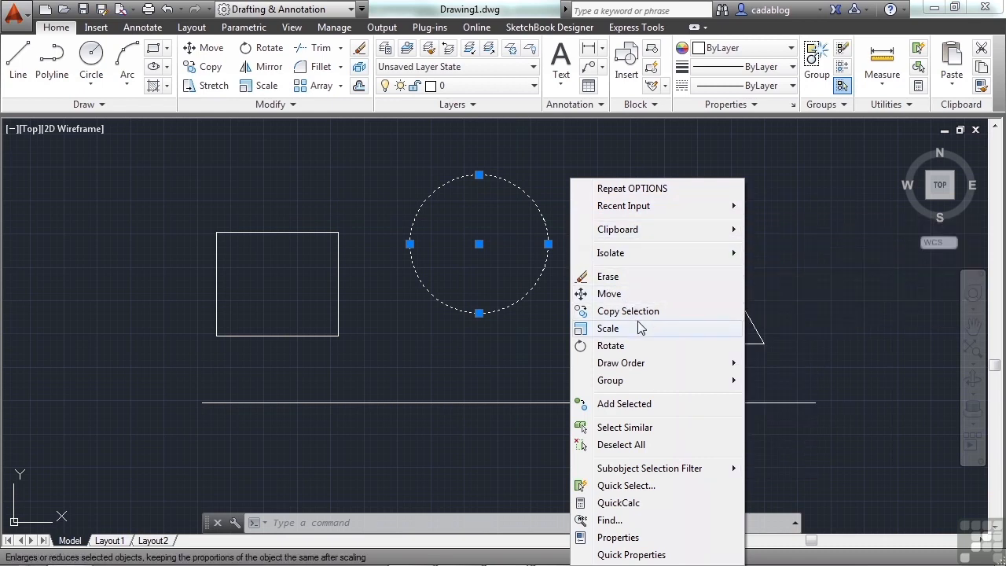
mouse_move(642, 362)
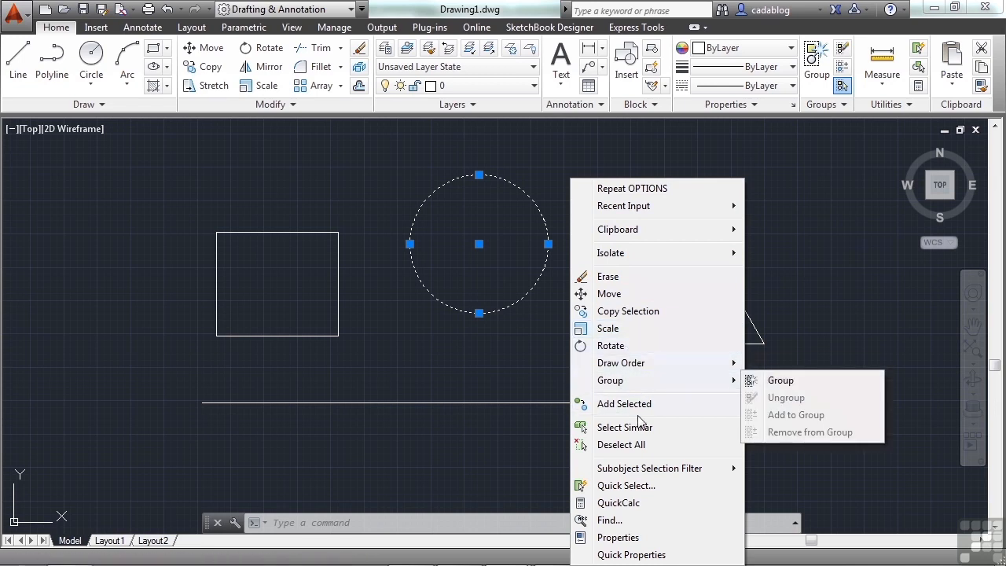
mouse_move(663, 503)
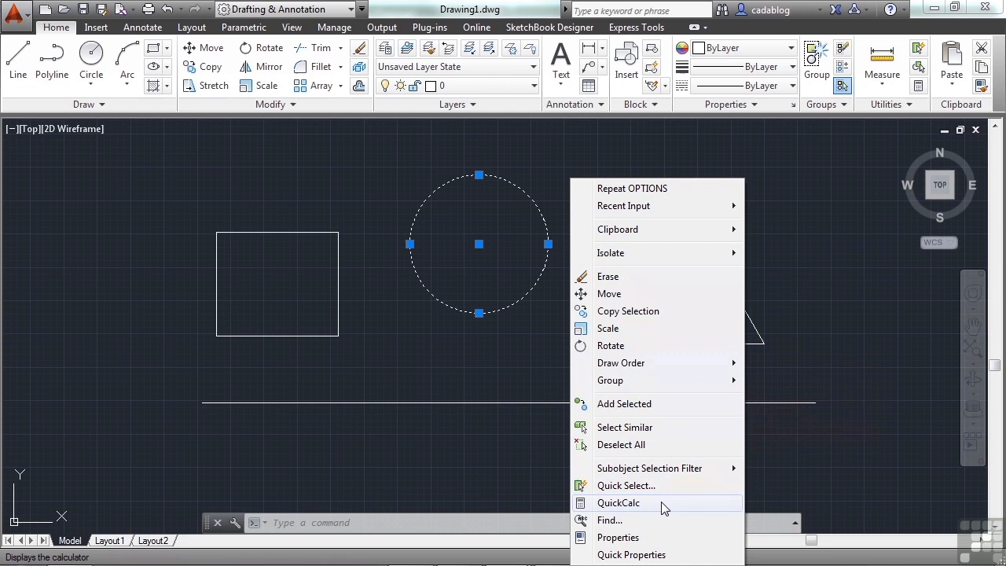
mouse_move(663, 518)
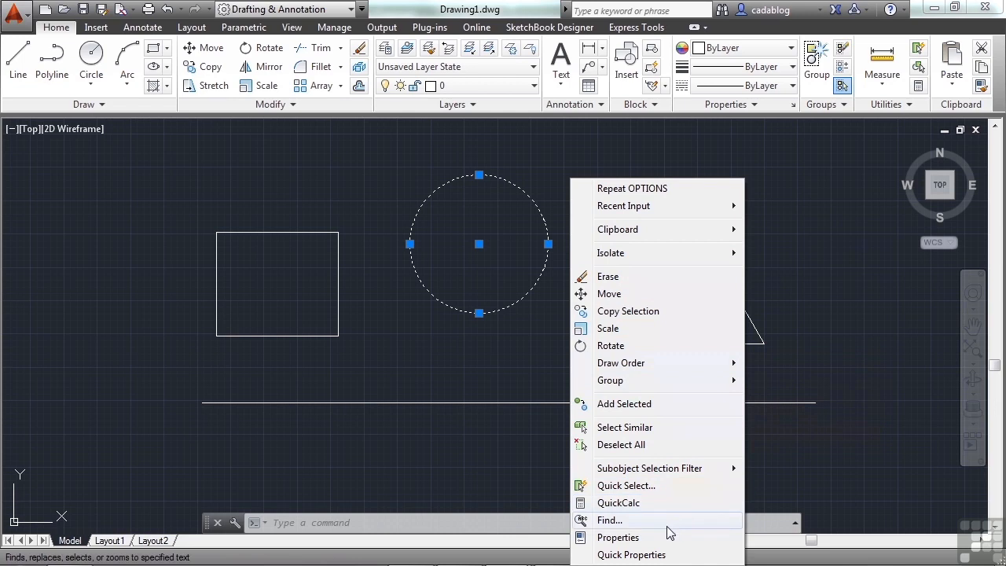
mouse_move(629, 346)
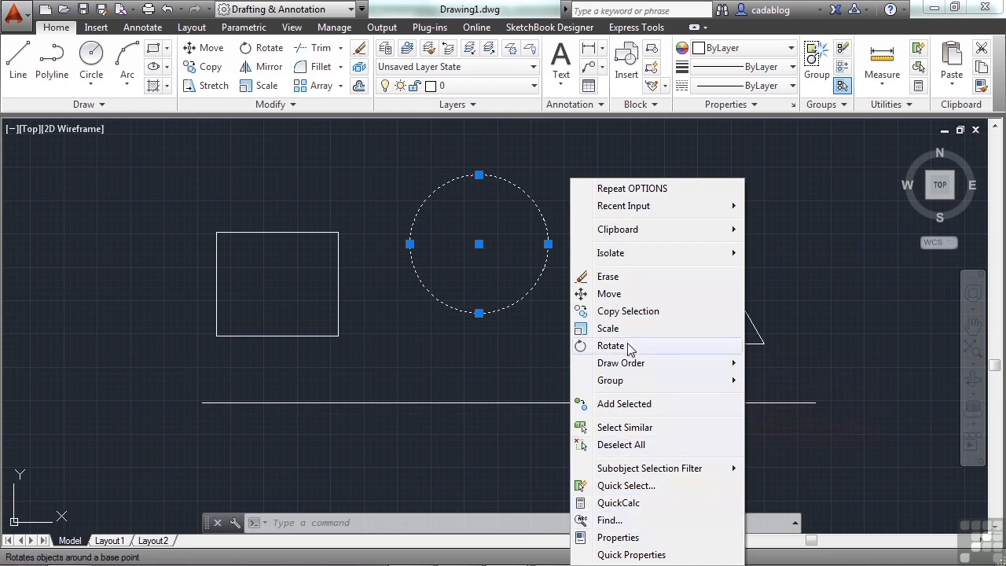
mouse_move(608, 328)
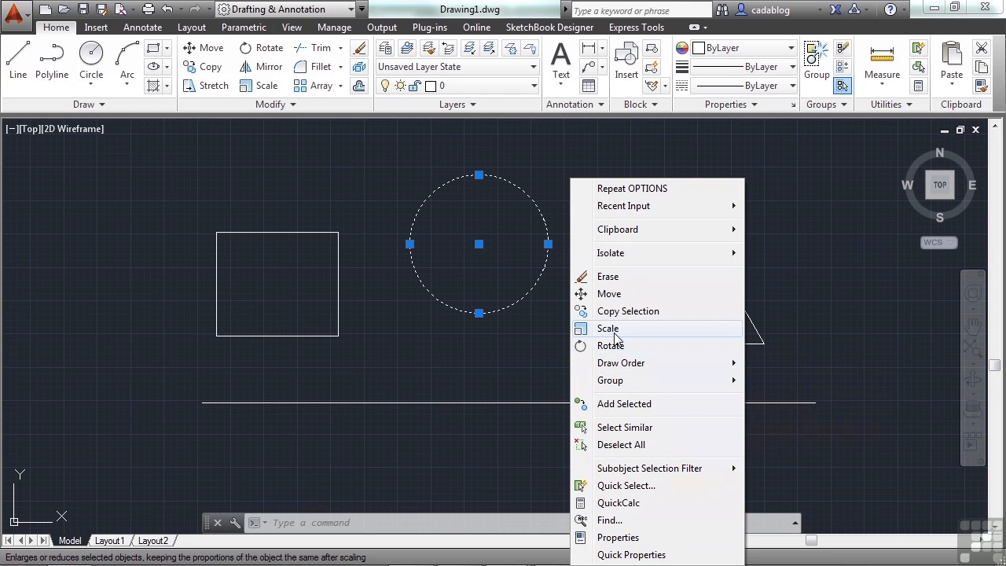
mouse_move(629, 312)
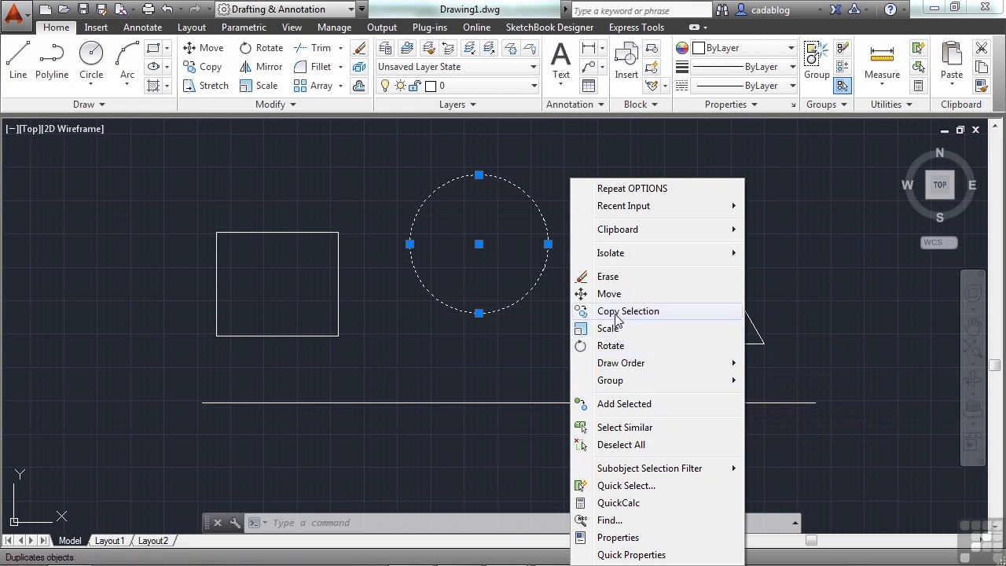
Copy the selected circle from a base point to four spots around the square and end COPY
click(628, 312)
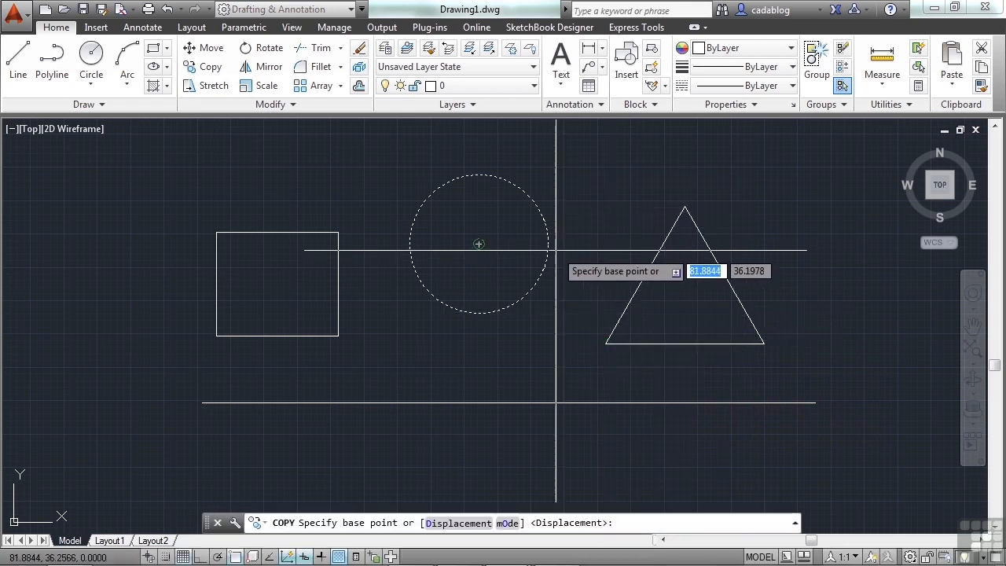
click(478, 243)
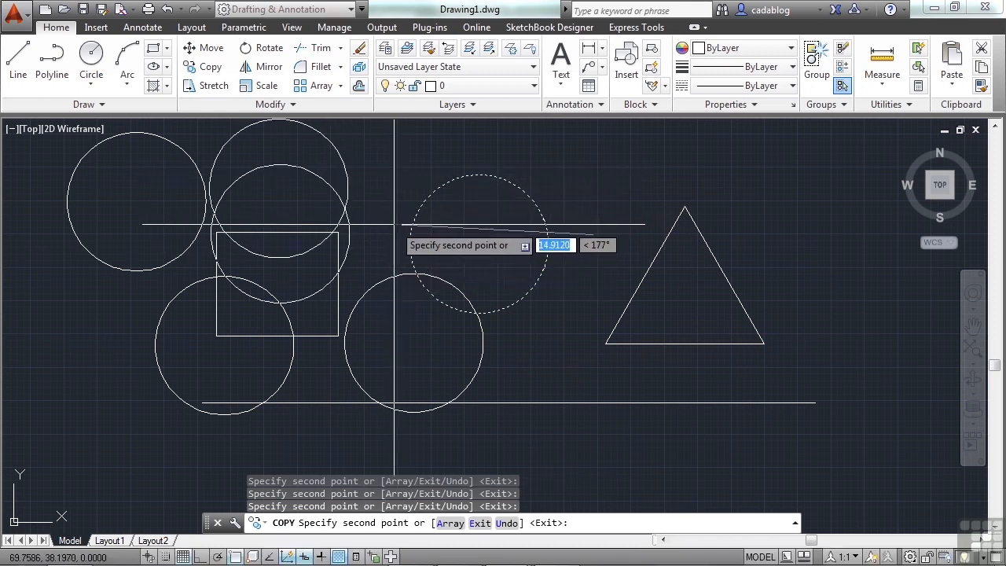
click(396, 230)
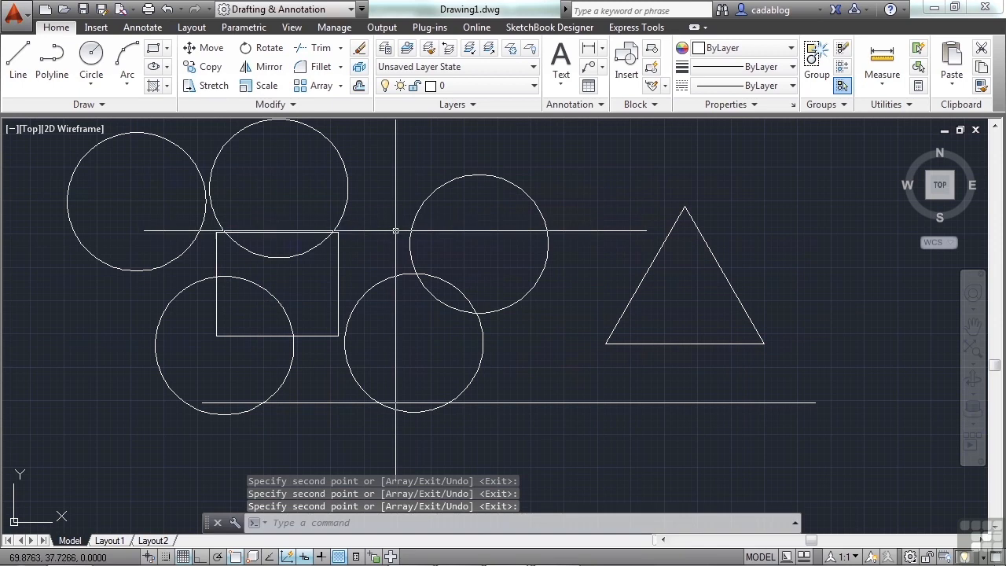
mouse_move(399, 235)
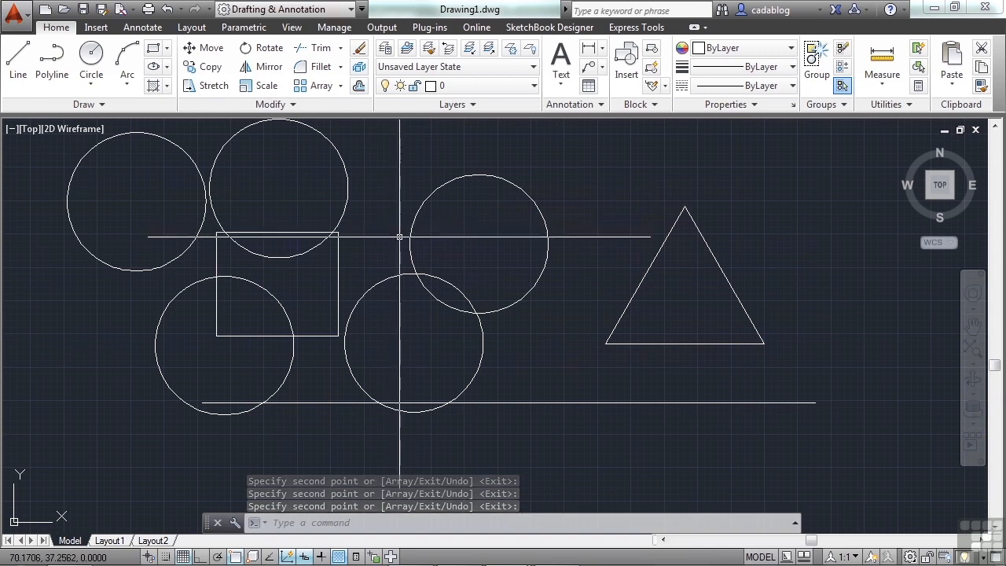
Rotate the triangle 180 degrees about a picked base point so it points downward
click(641, 286)
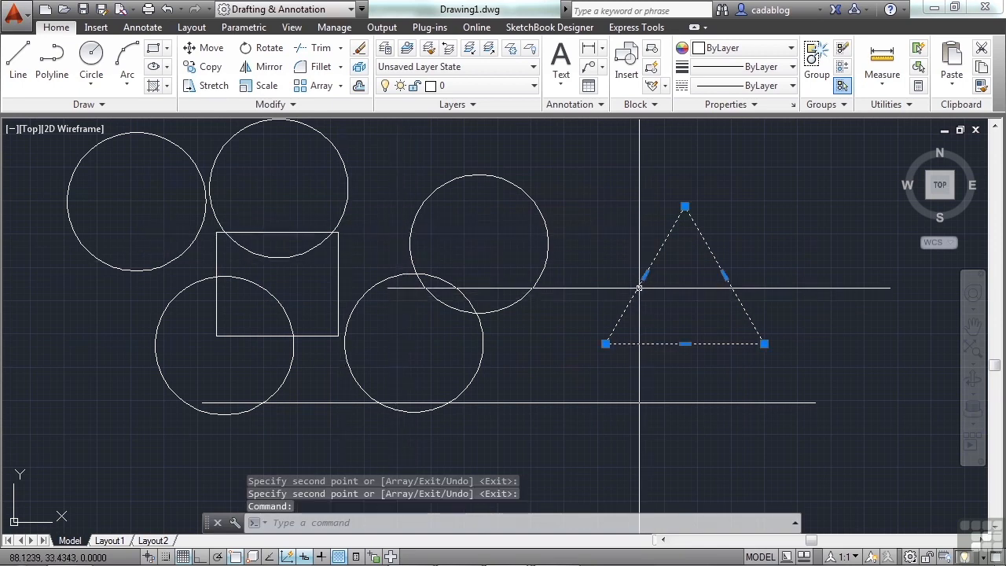
mouse_move(758, 239)
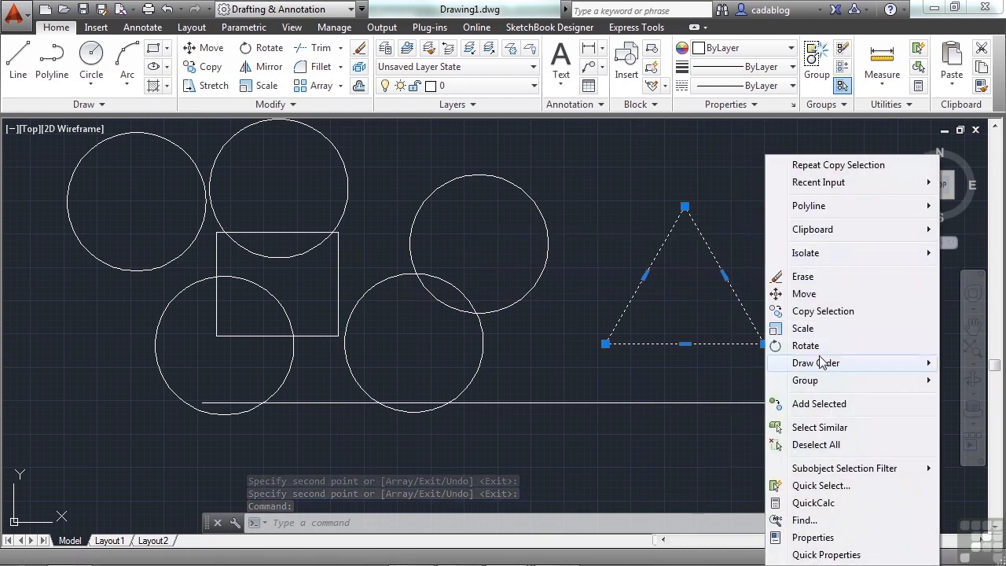
click(805, 346)
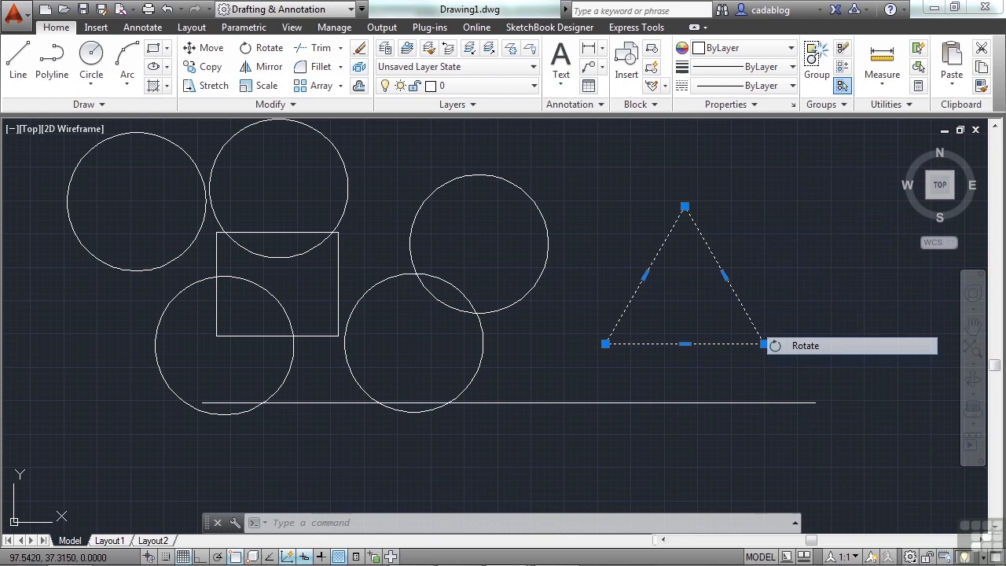
click(805, 345)
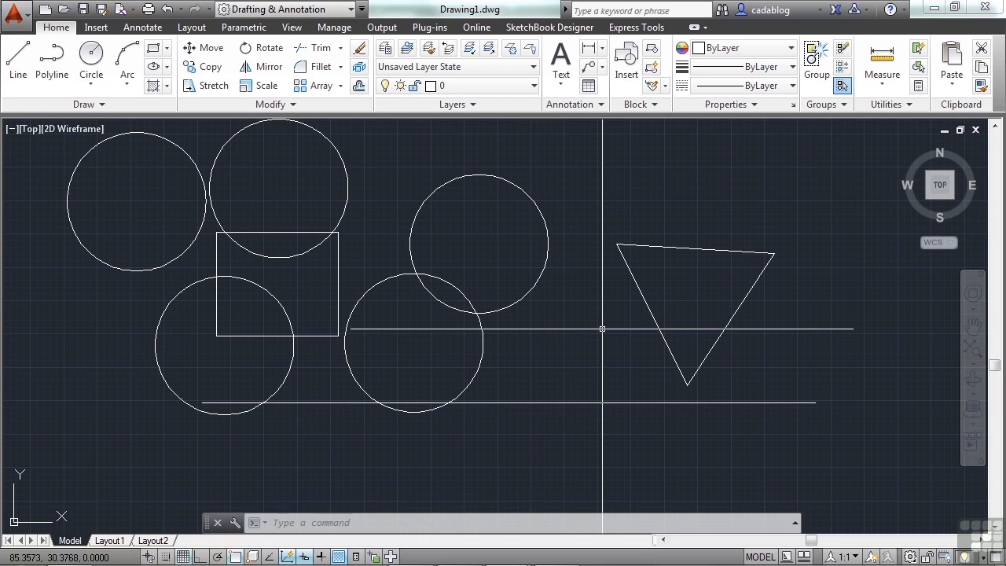
Start LINE, restart it with L, and place a first point left of the triangle's bottom tip
click(18, 60)
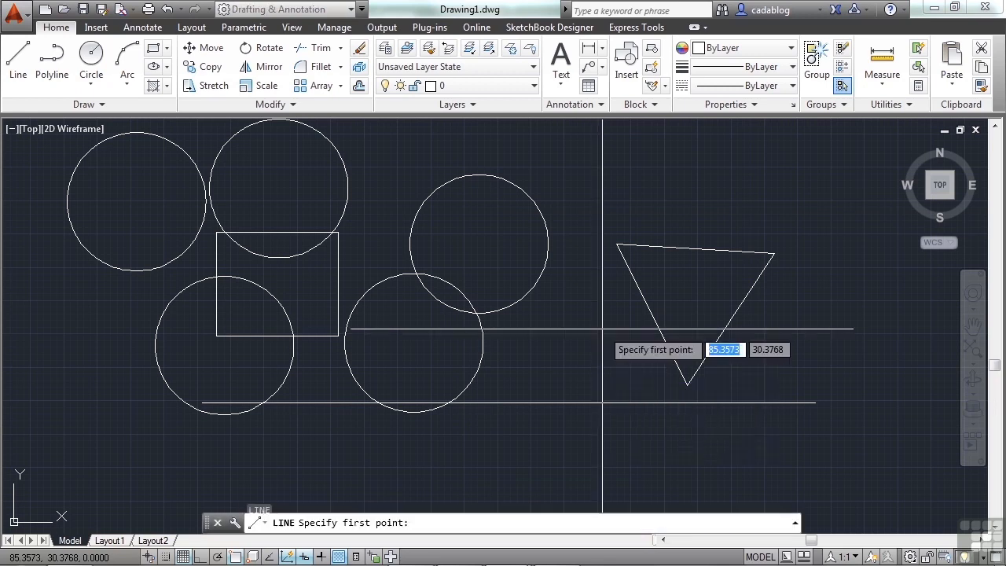
click(534, 337)
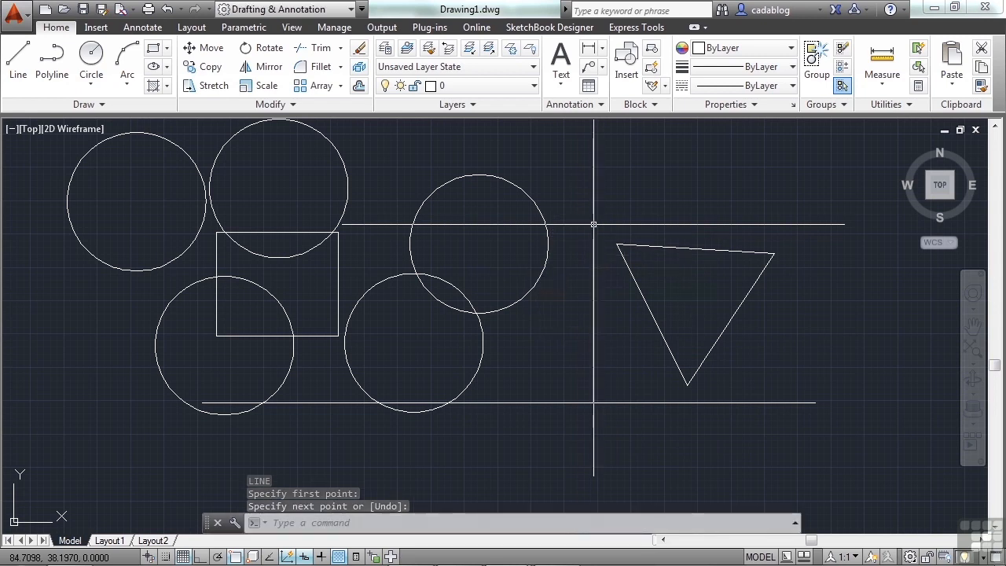
text(LINE Specify first point:)
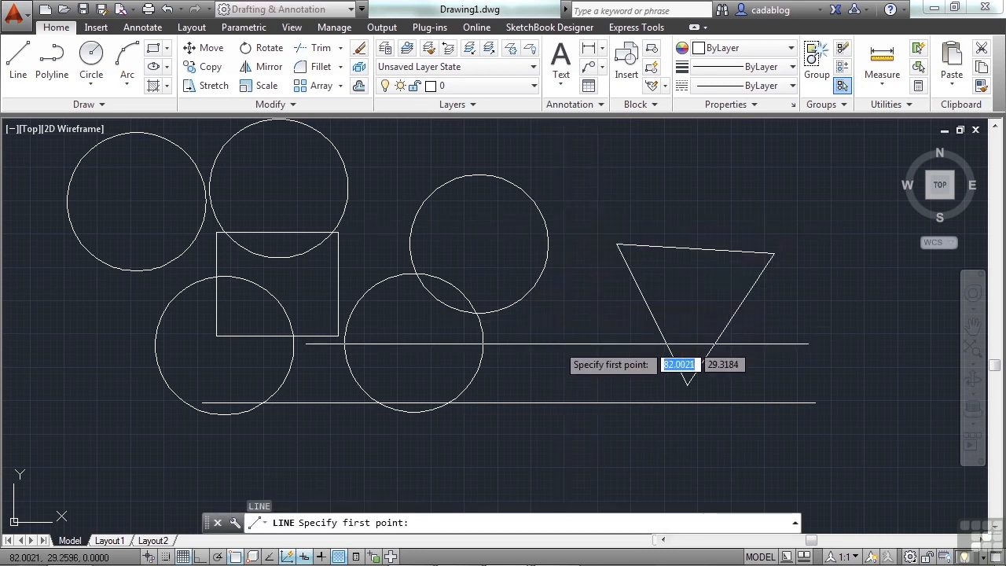
click(566, 299)
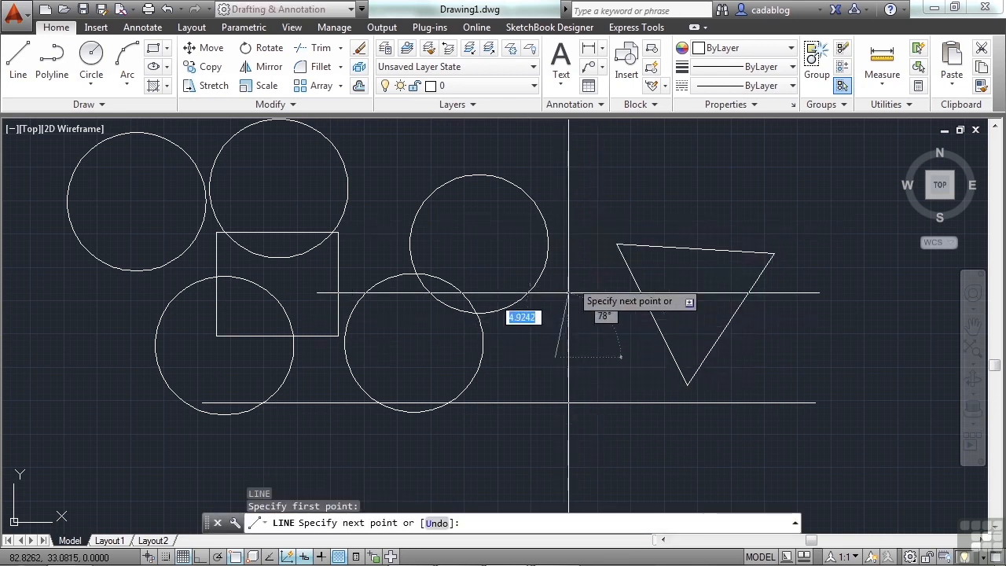
Show the LINE command's shortcut menu with its Recent Input coordinates
right_click(569, 284)
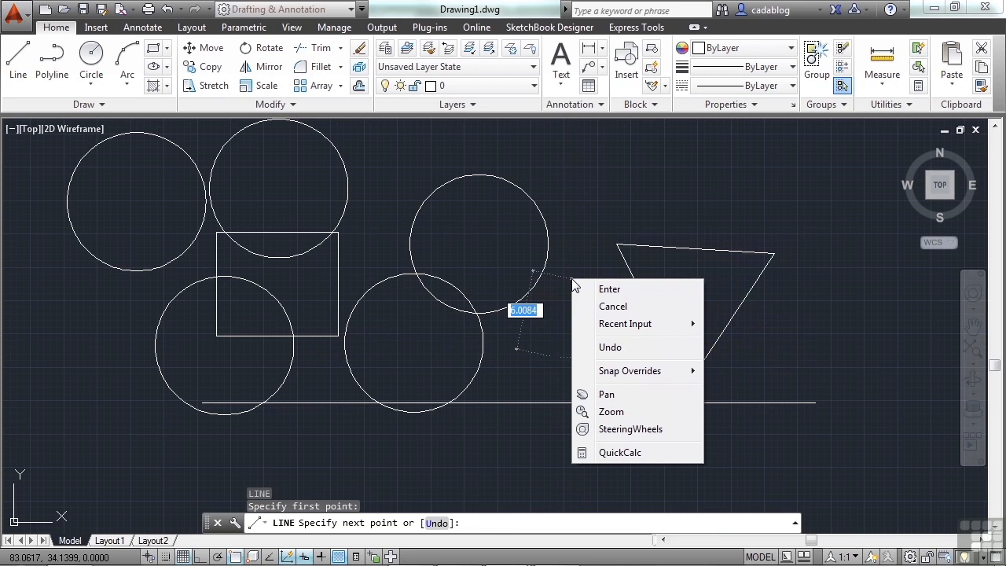
mouse_move(610, 289)
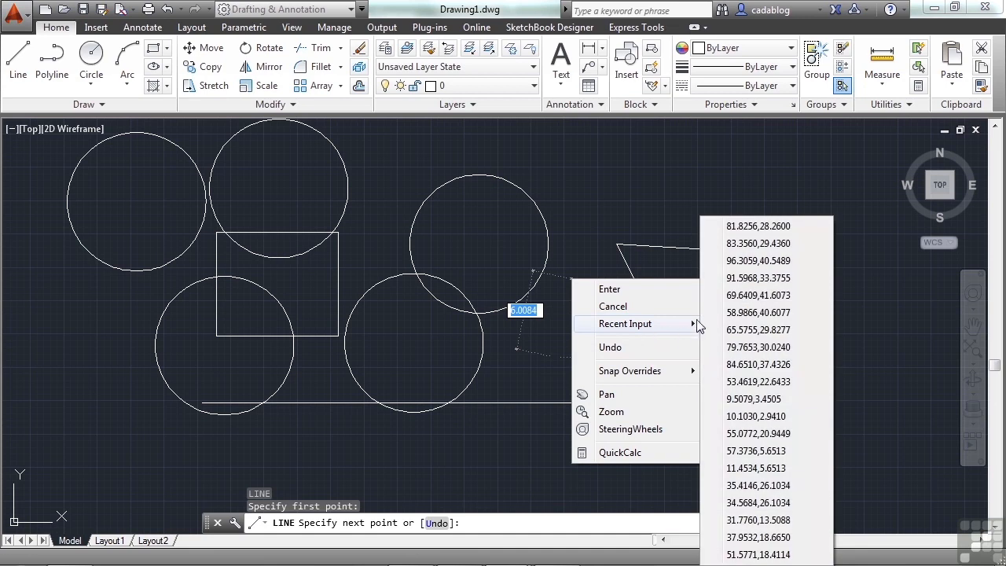
mouse_move(762, 347)
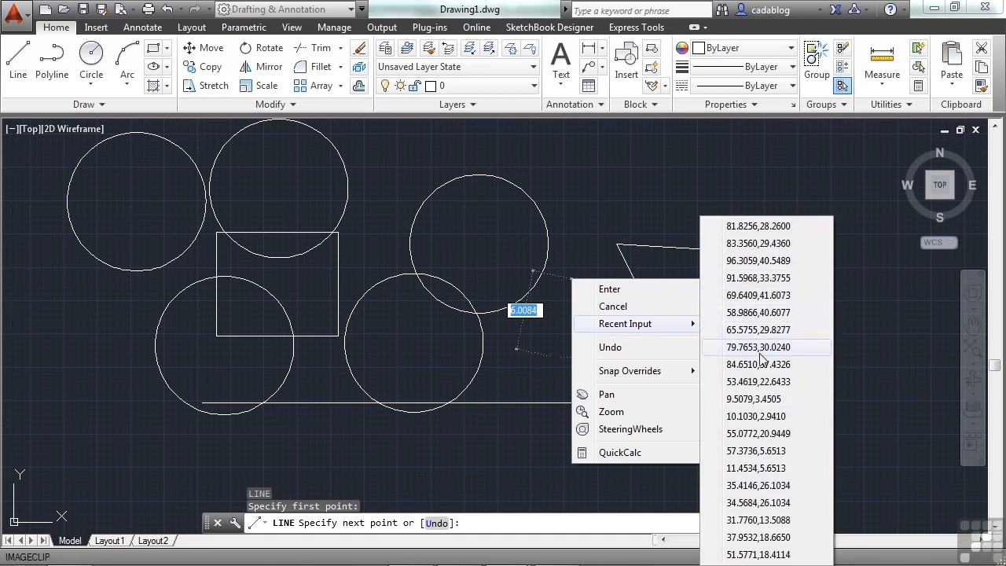
mouse_move(761, 365)
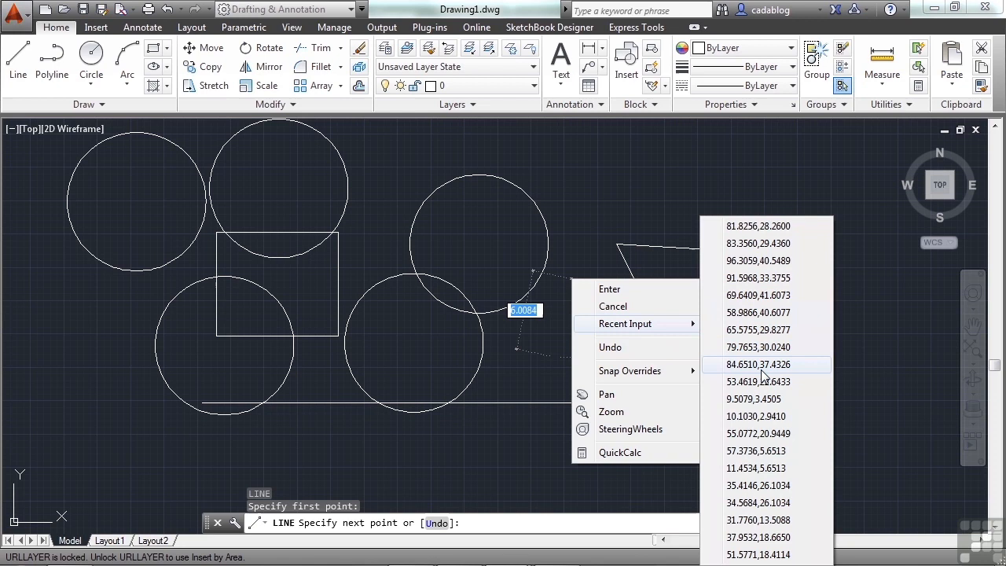
mouse_move(663, 371)
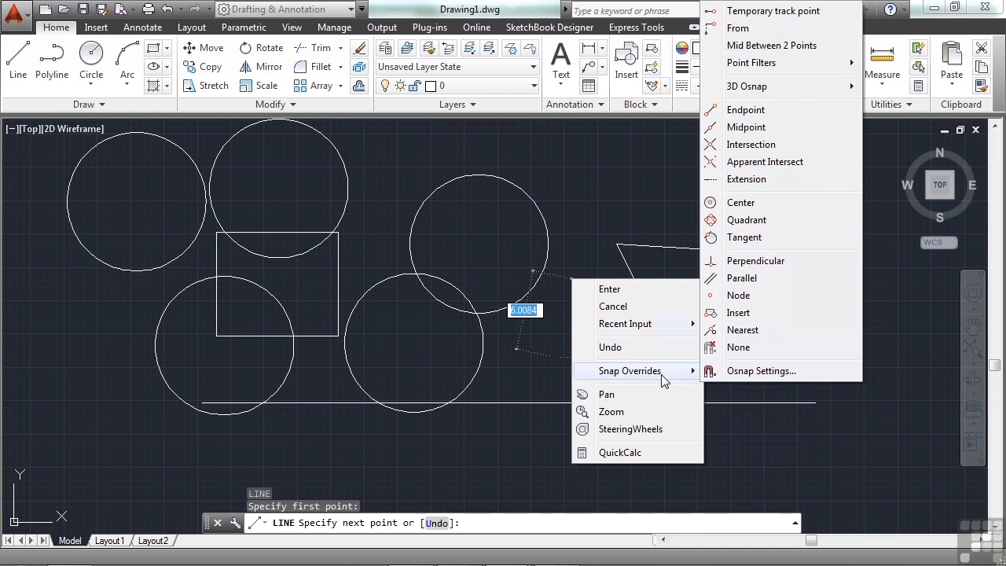
mouse_move(775, 172)
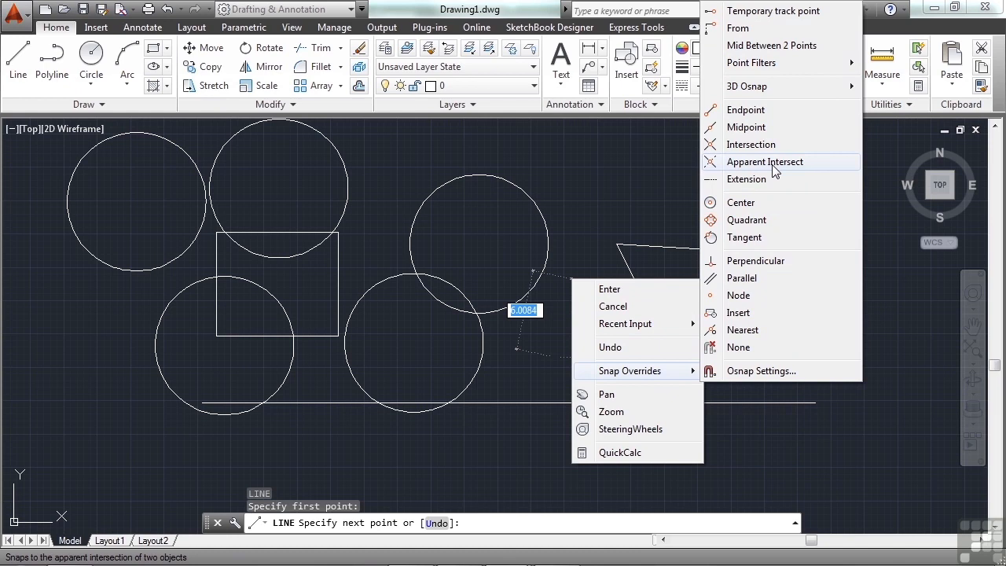
mouse_move(763, 110)
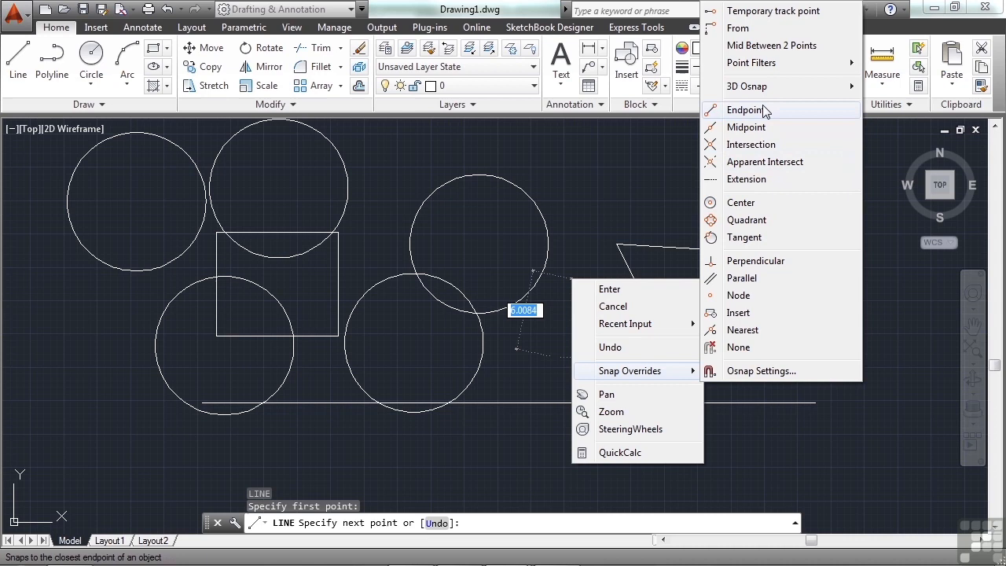
mouse_move(776, 117)
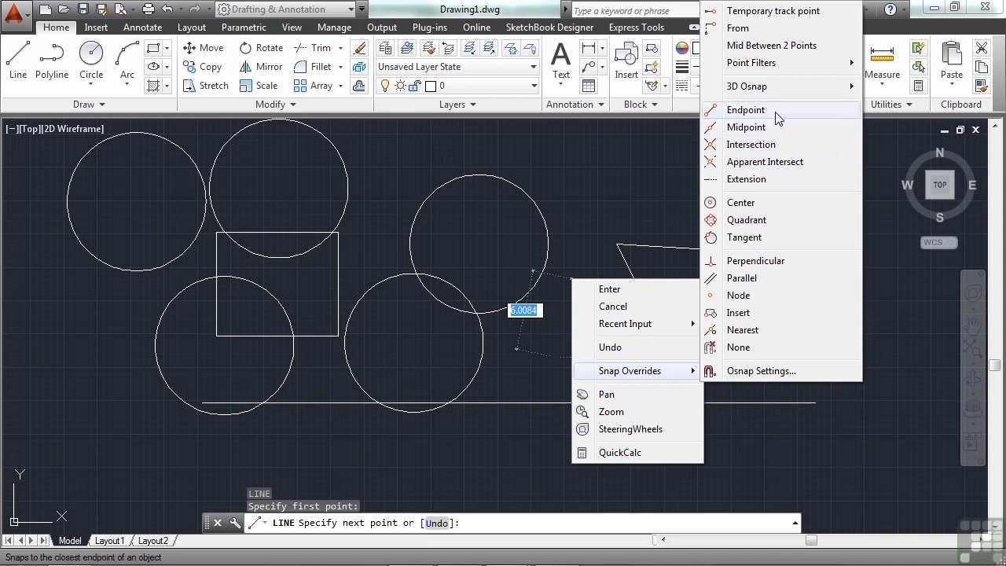
mouse_move(340, 242)
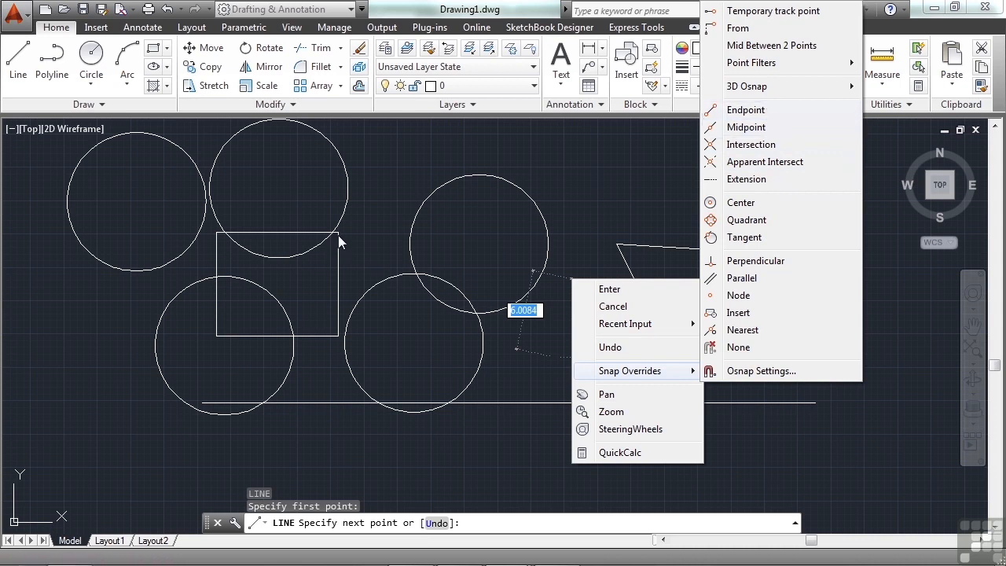
mouse_move(222, 333)
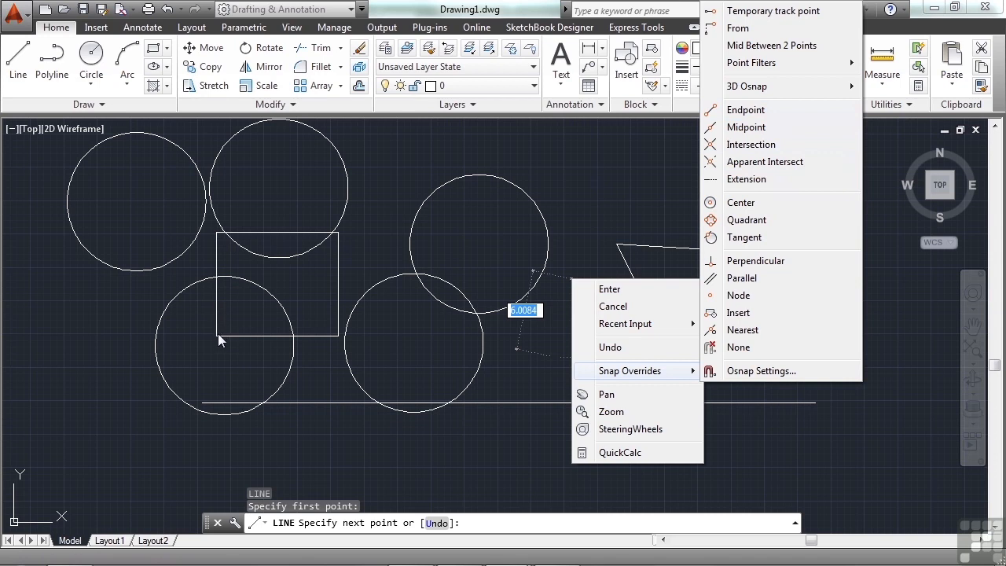
mouse_move(248, 390)
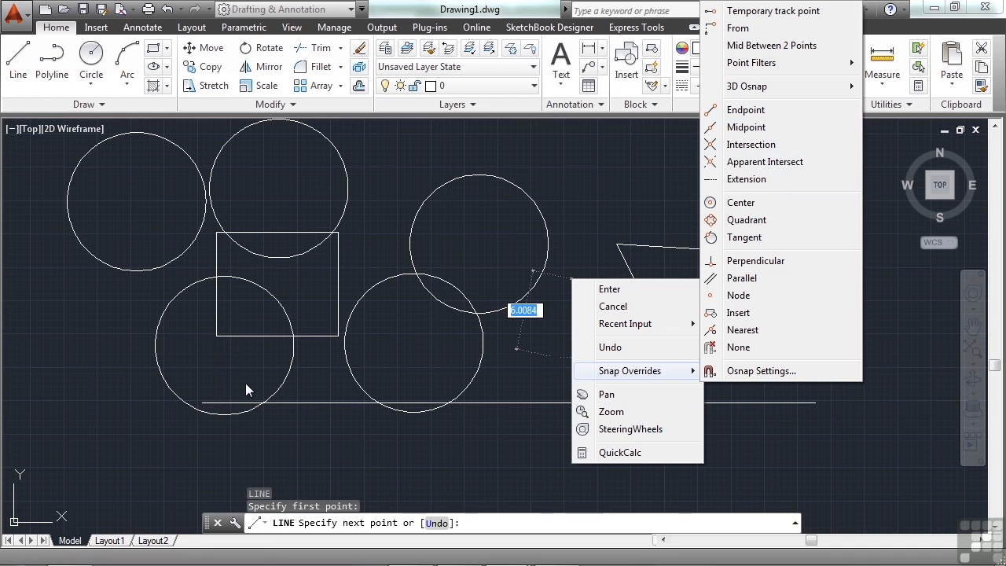
mouse_move(740, 202)
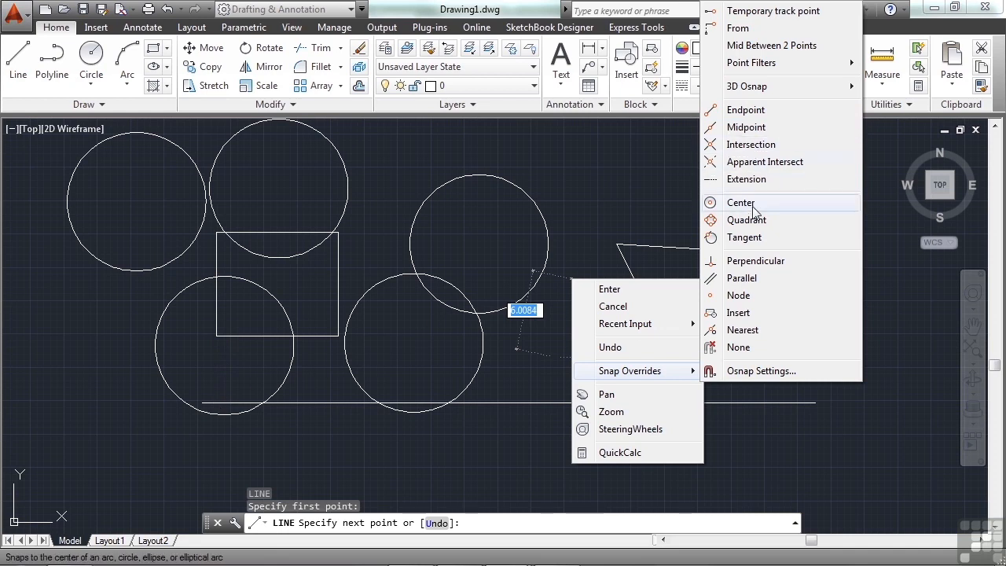
mouse_move(745, 220)
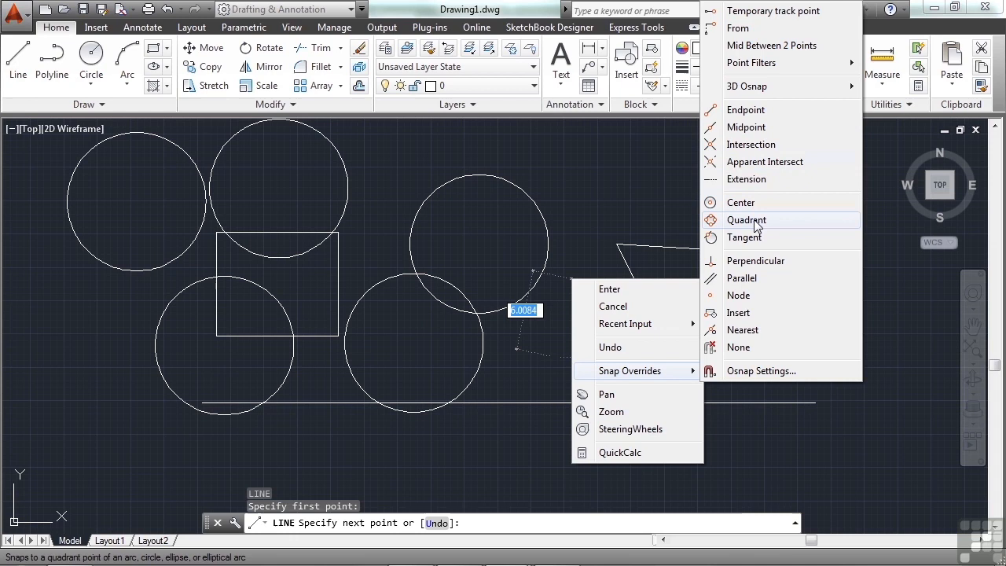
mouse_move(774, 261)
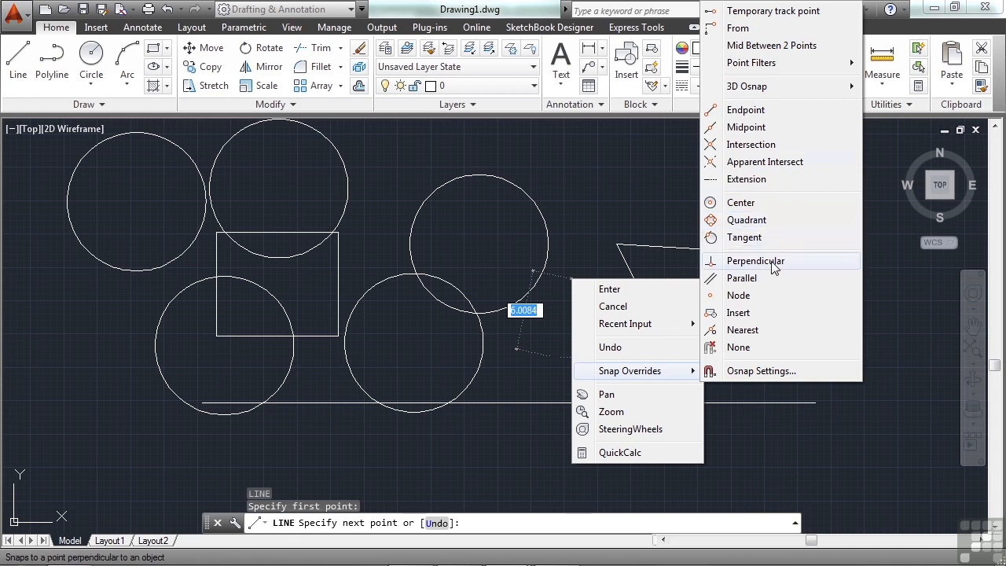
mouse_move(742, 276)
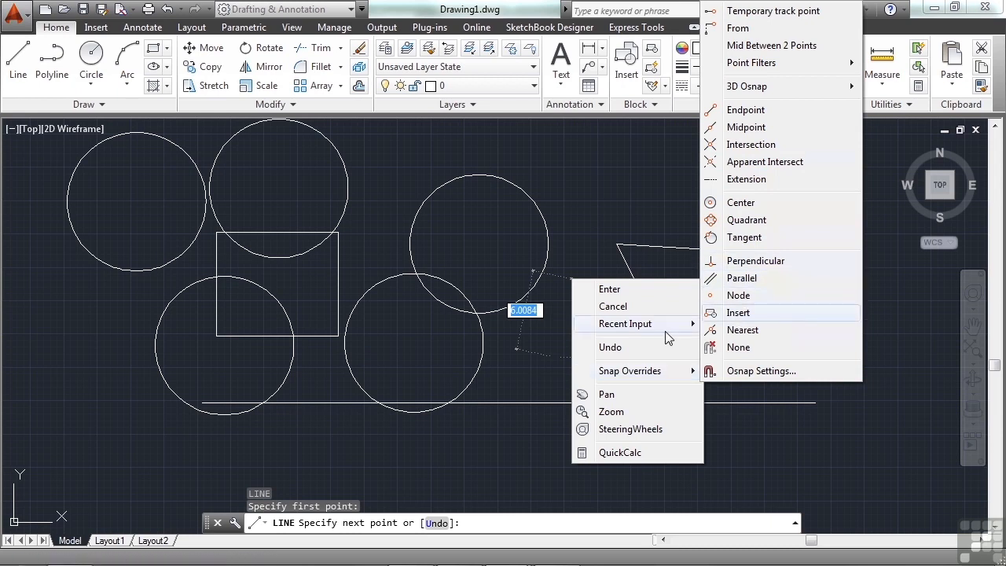
mouse_move(606, 393)
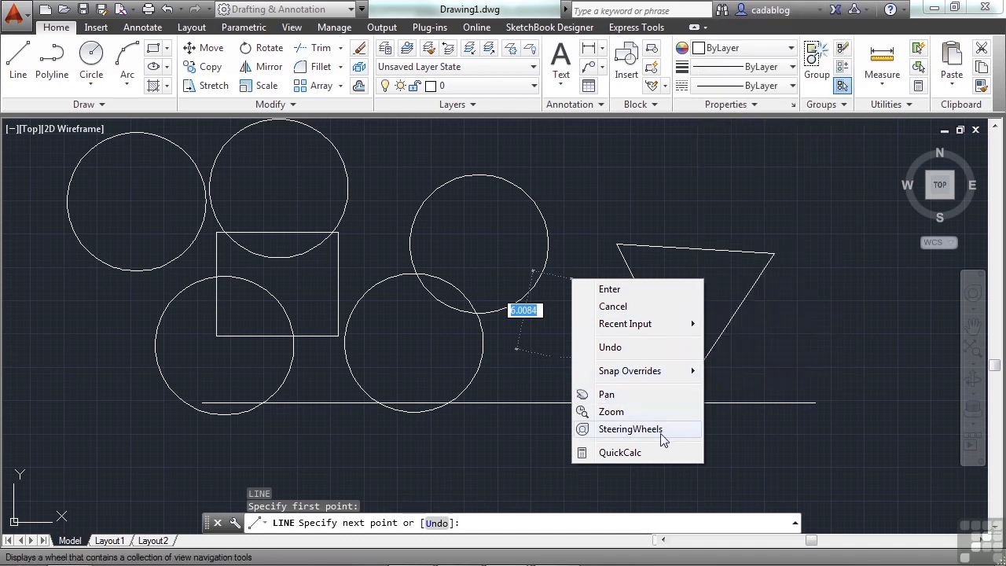
mouse_move(735, 410)
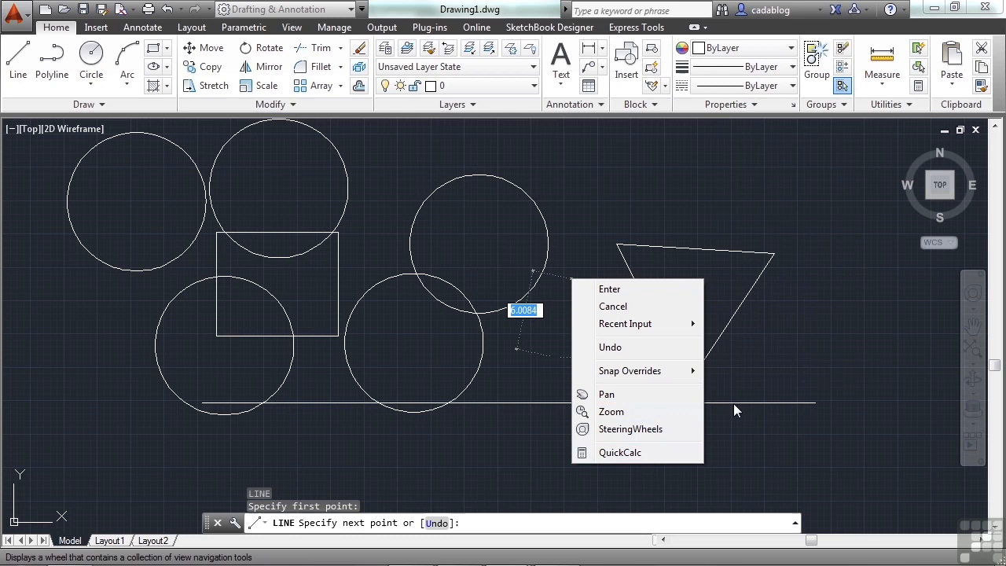
mouse_move(745, 403)
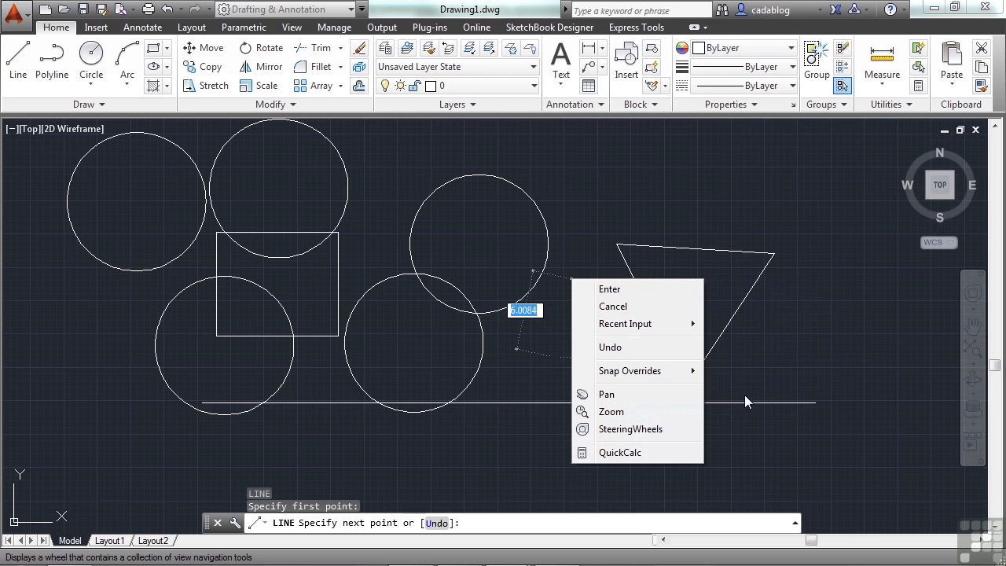
Finish the short slanted line across the triangle's lower tip and end LINE with Esc
click(610, 289)
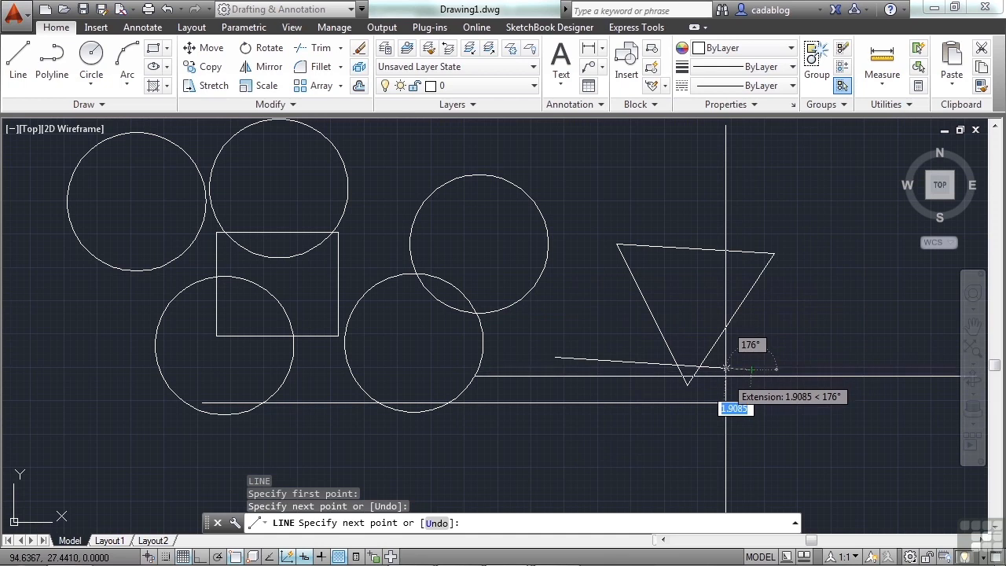
key(Escape)
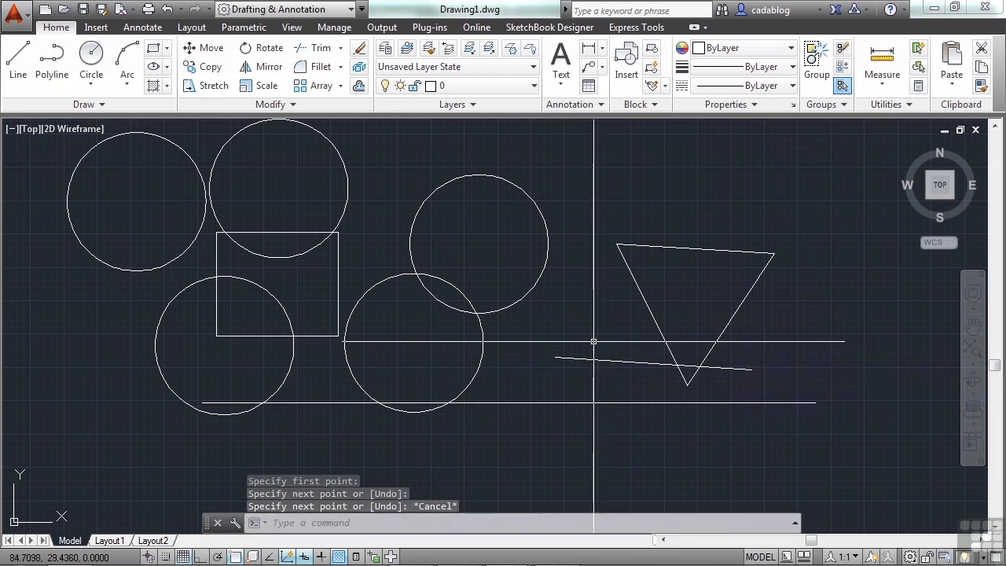
Start Move on the short slanted line and browse the shortcut menu's Dynamic Input coordinate options
click(210, 47)
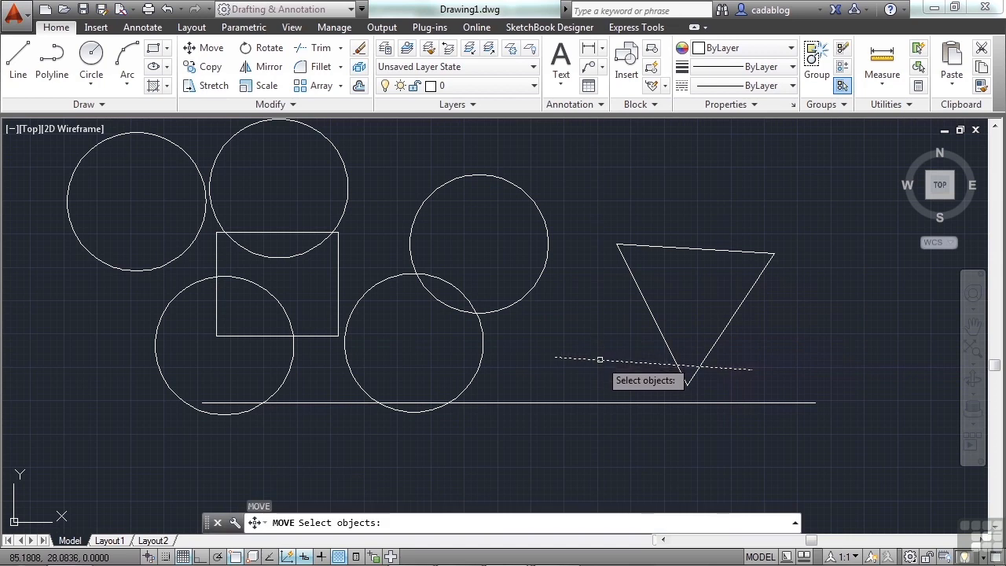
click(695, 371)
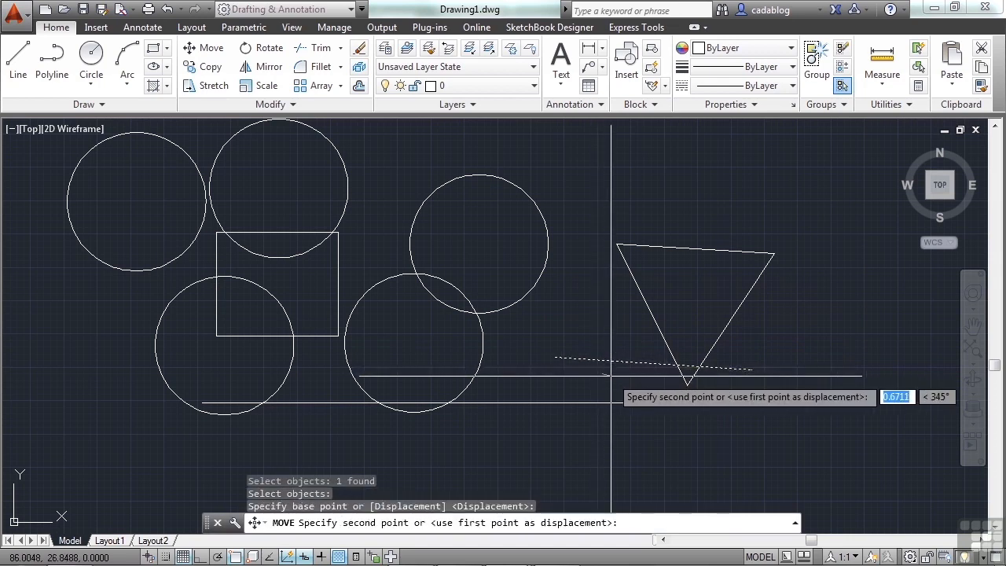
right_click(676, 369)
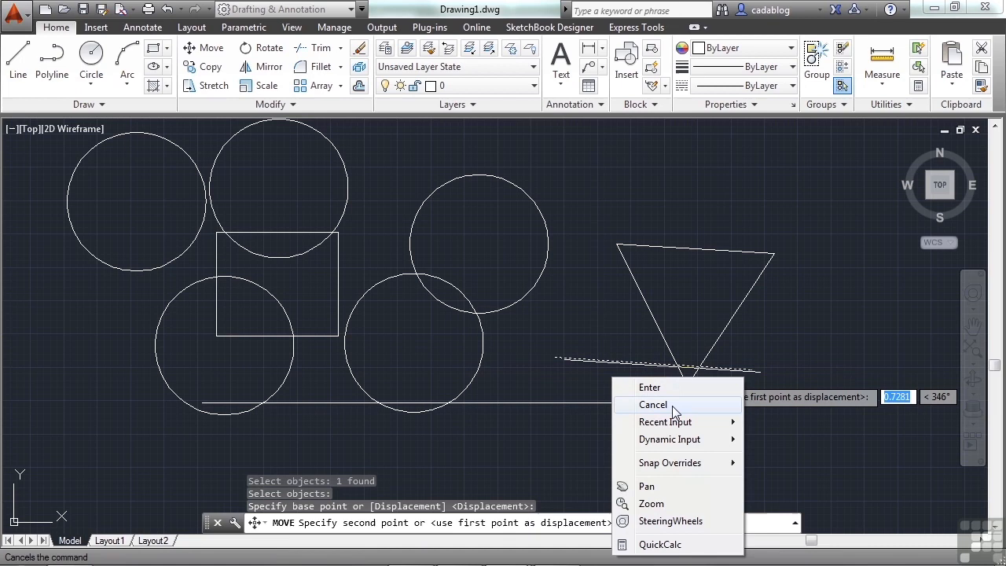
mouse_move(651, 503)
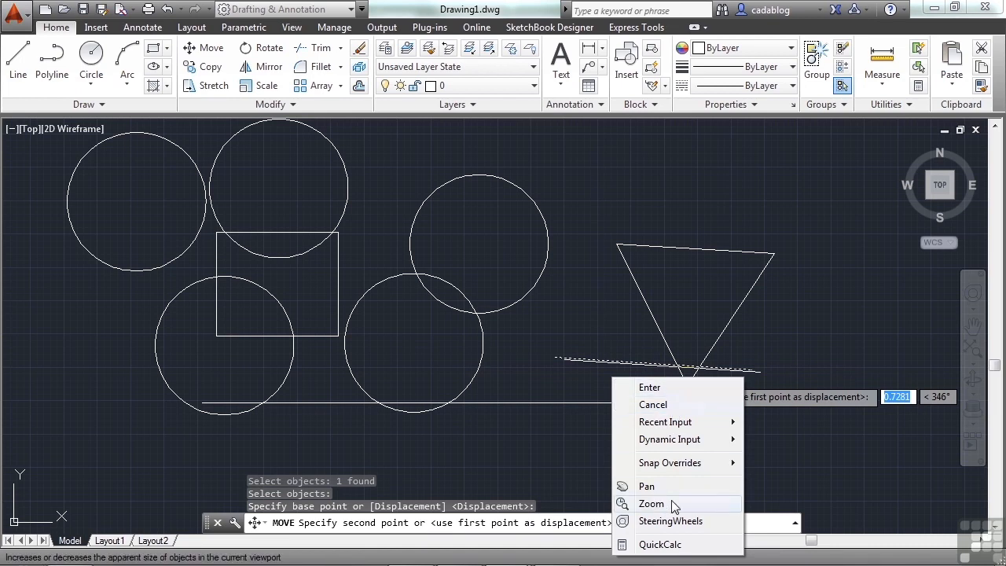
mouse_move(679, 404)
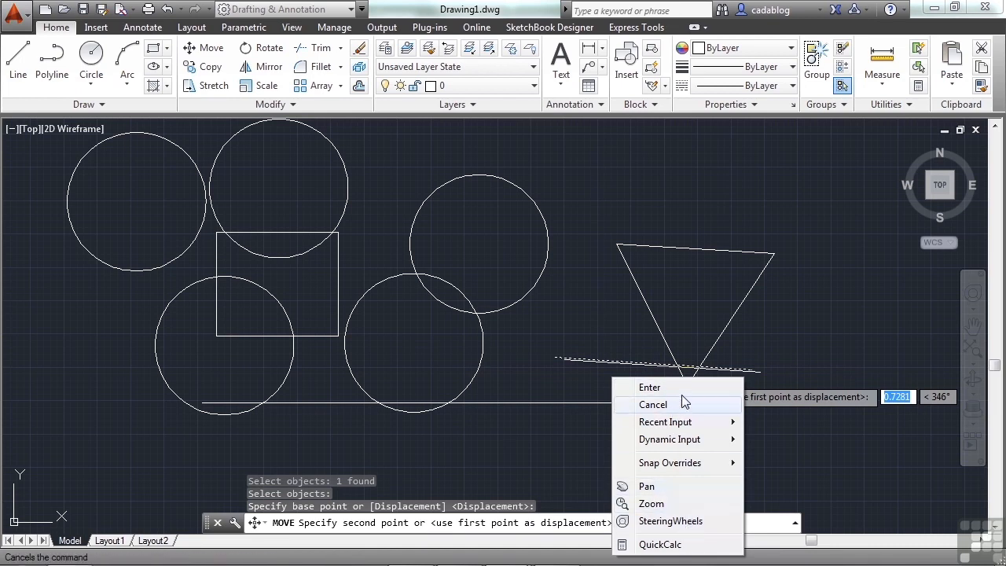
mouse_move(701, 417)
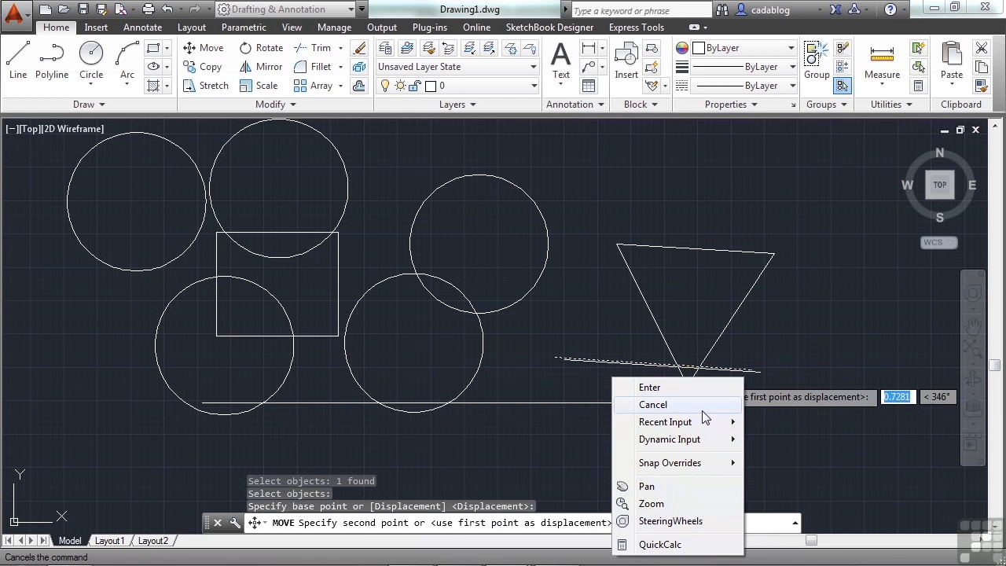
click(665, 421)
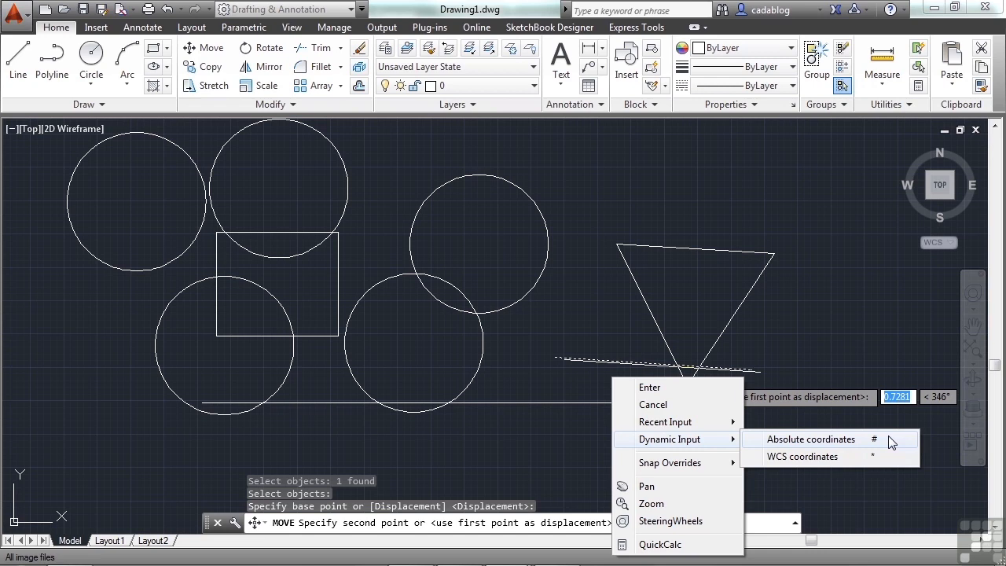
mouse_move(886, 455)
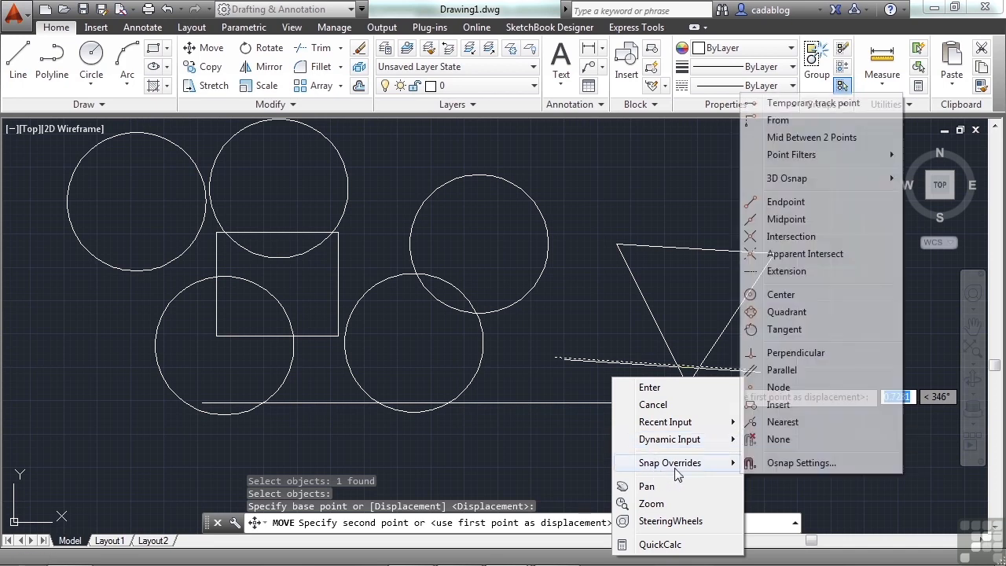
mouse_move(637, 326)
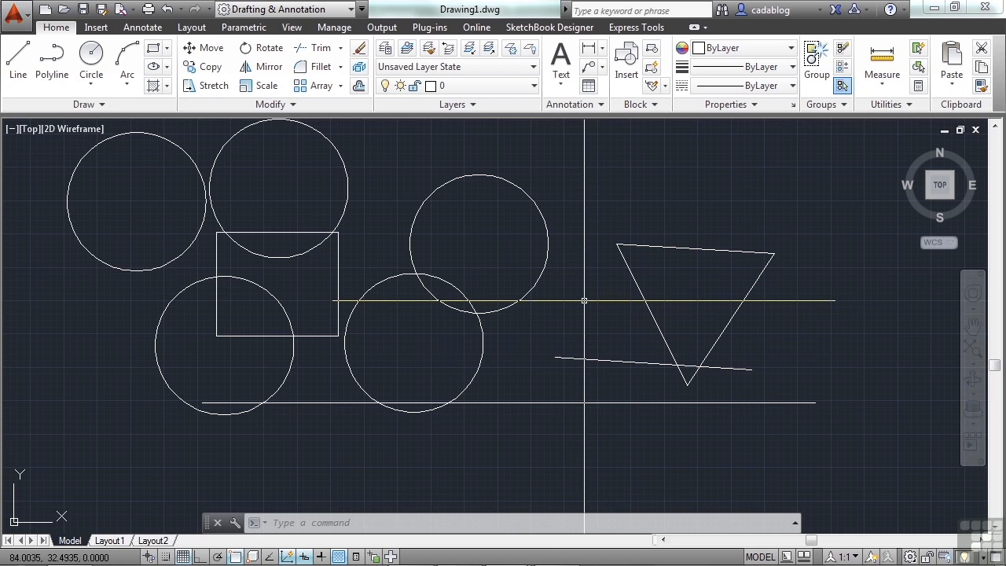
Bring up Options from the drawing-area shortcut menu to reach User Preferences
right_click(585, 300)
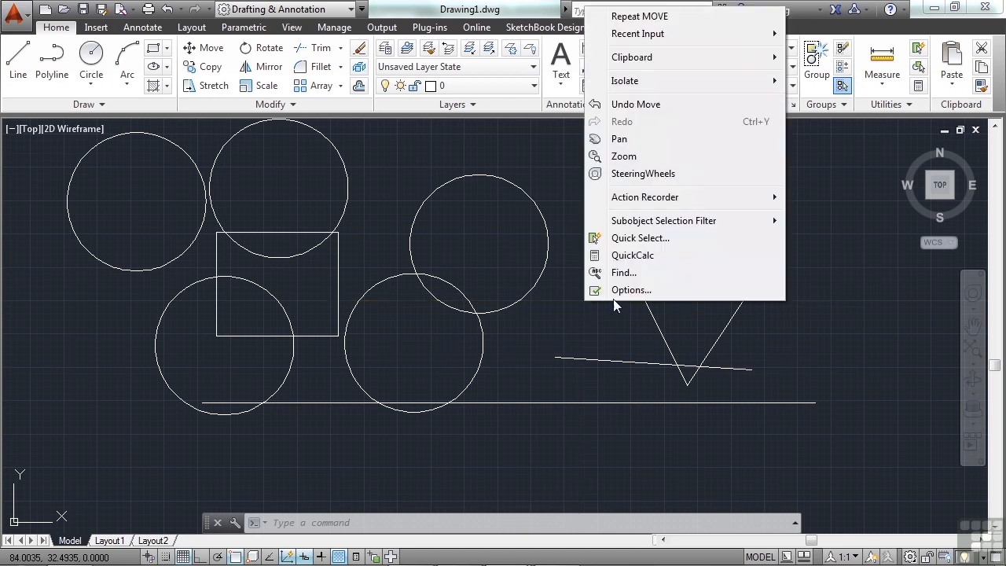
mouse_move(630, 290)
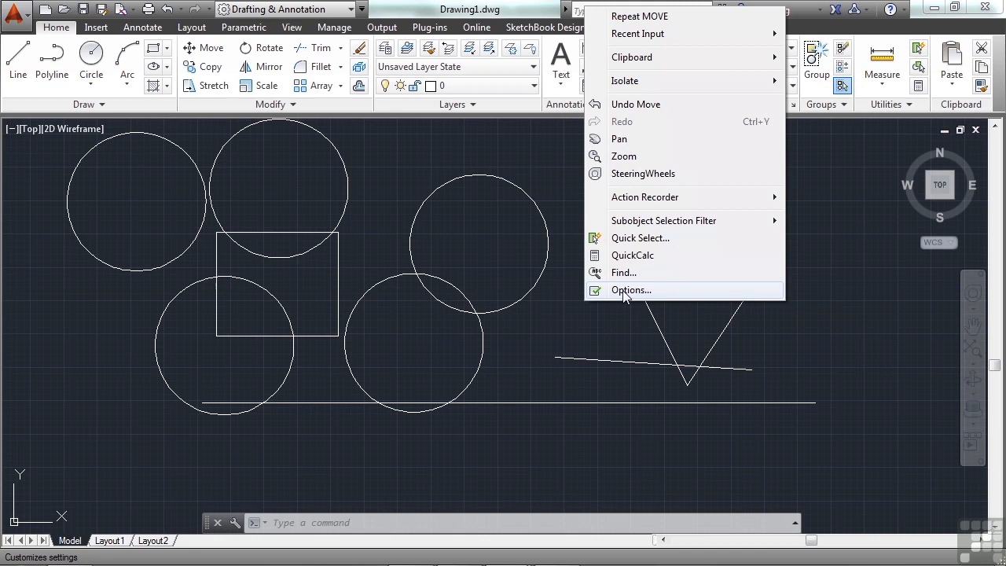
click(630, 289)
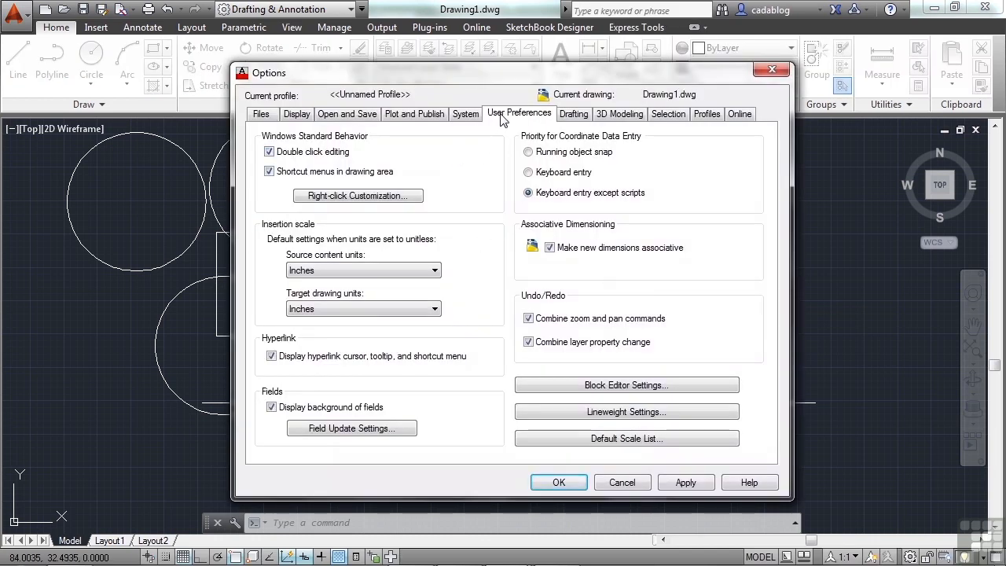
mouse_move(358, 195)
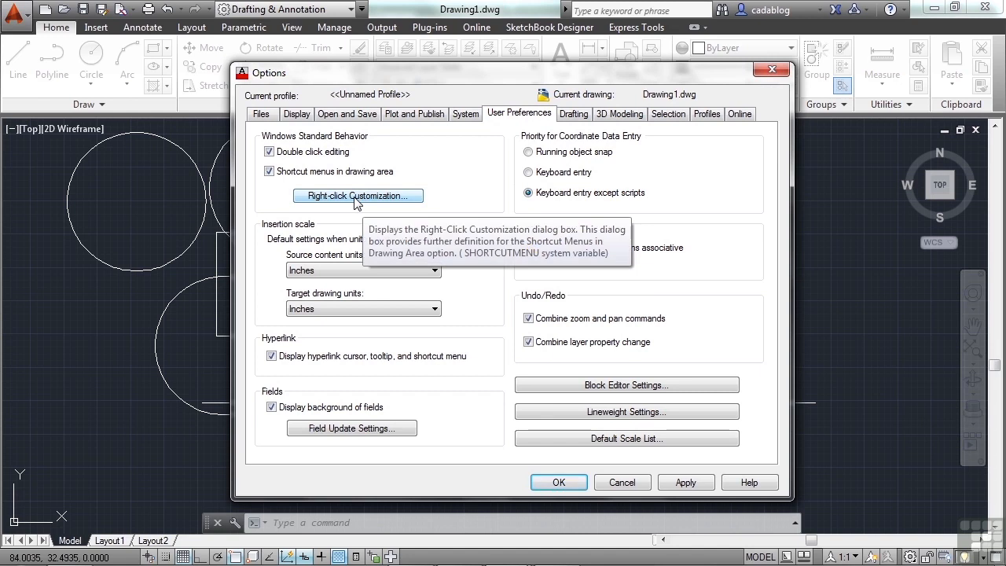
In Right-Click Customization, turn off time-sensitive right-click, set Default Mode to Shortcut Menu, and try both Command Mode options
click(358, 194)
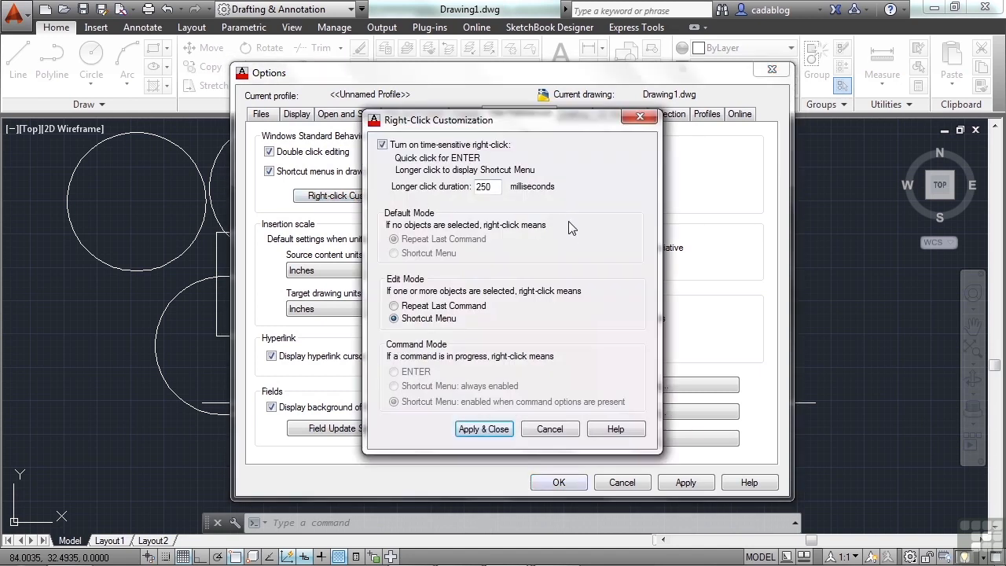
mouse_move(572, 239)
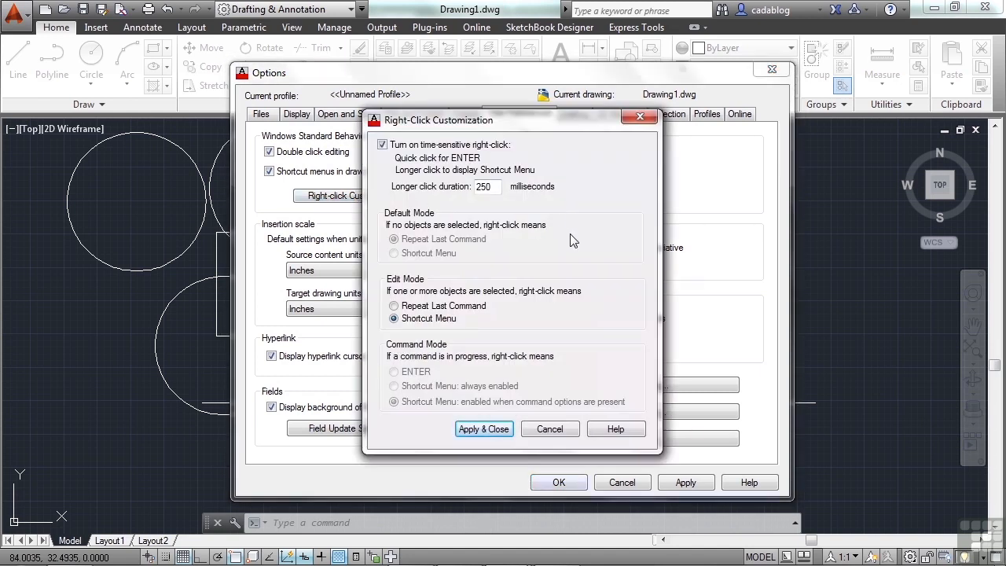
click(383, 145)
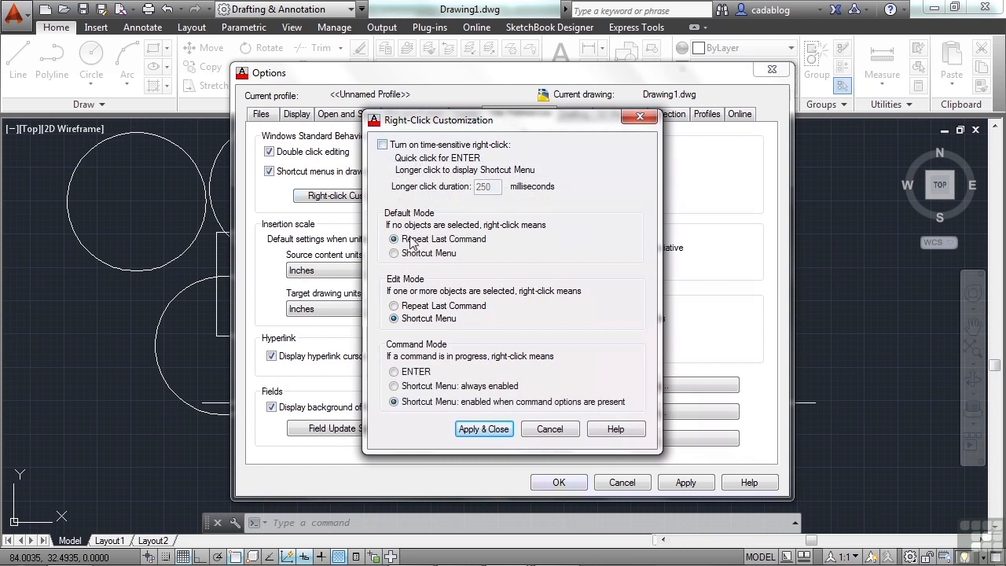
click(393, 251)
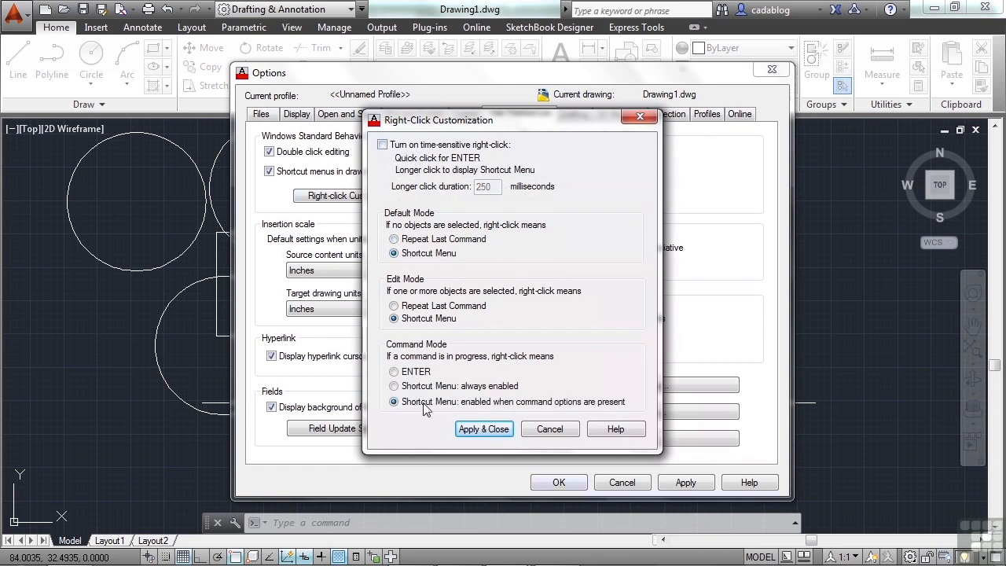
mouse_move(418, 227)
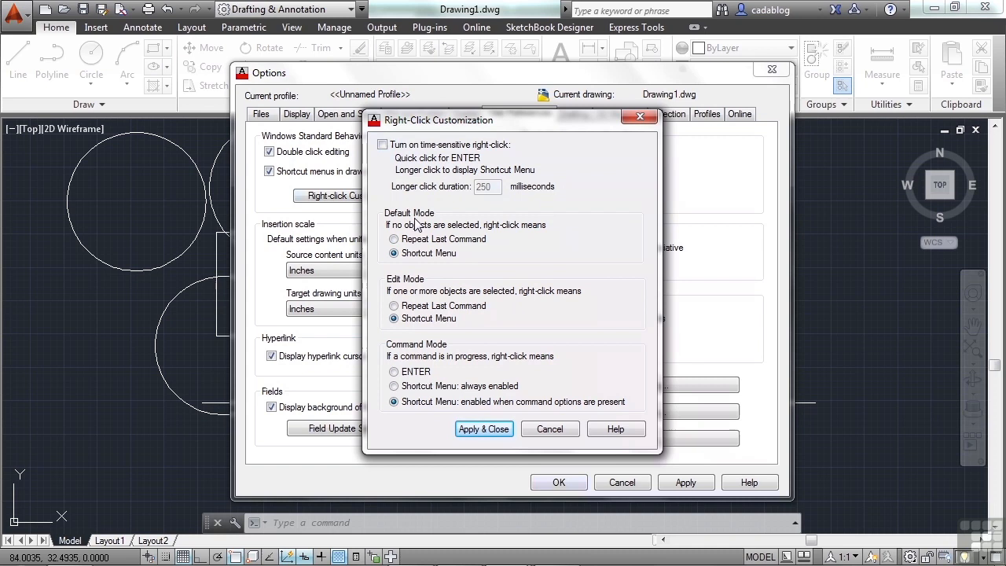
mouse_move(440, 283)
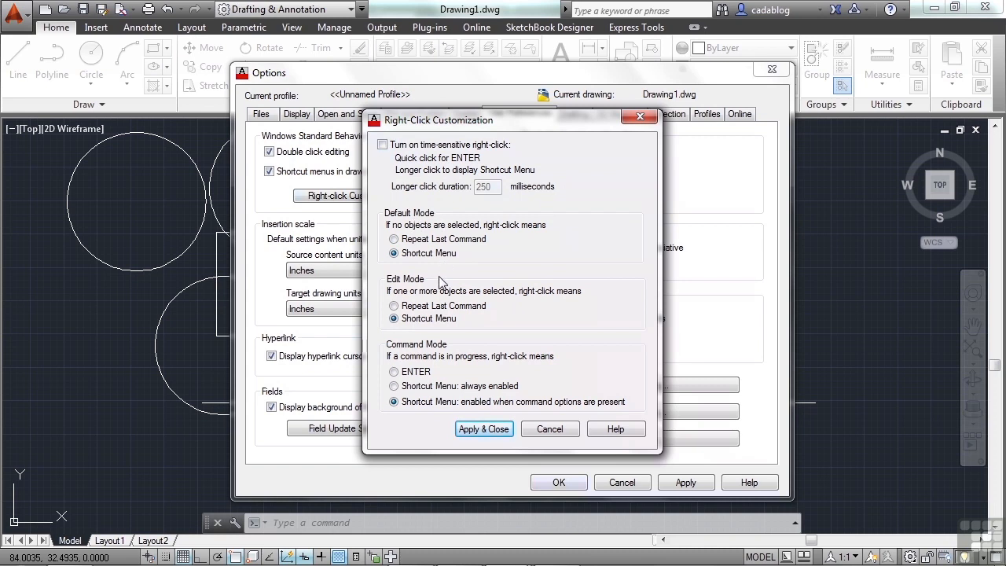
mouse_move(458, 361)
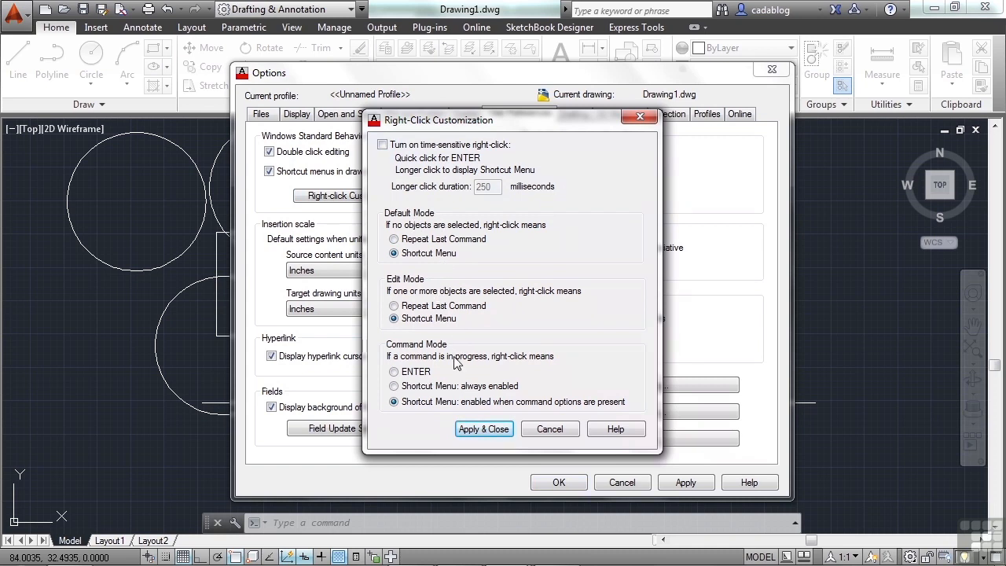
mouse_move(465, 336)
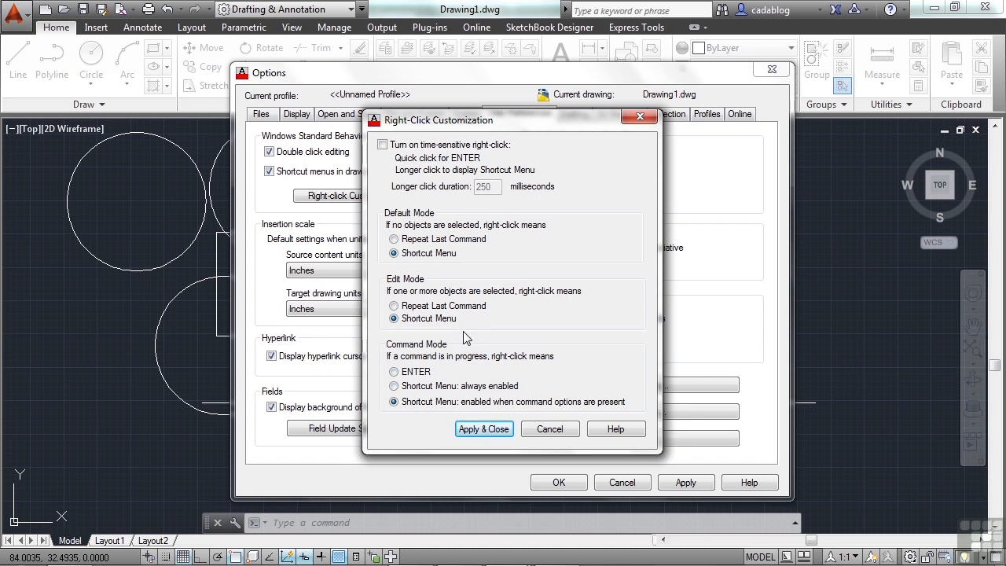
mouse_move(443, 305)
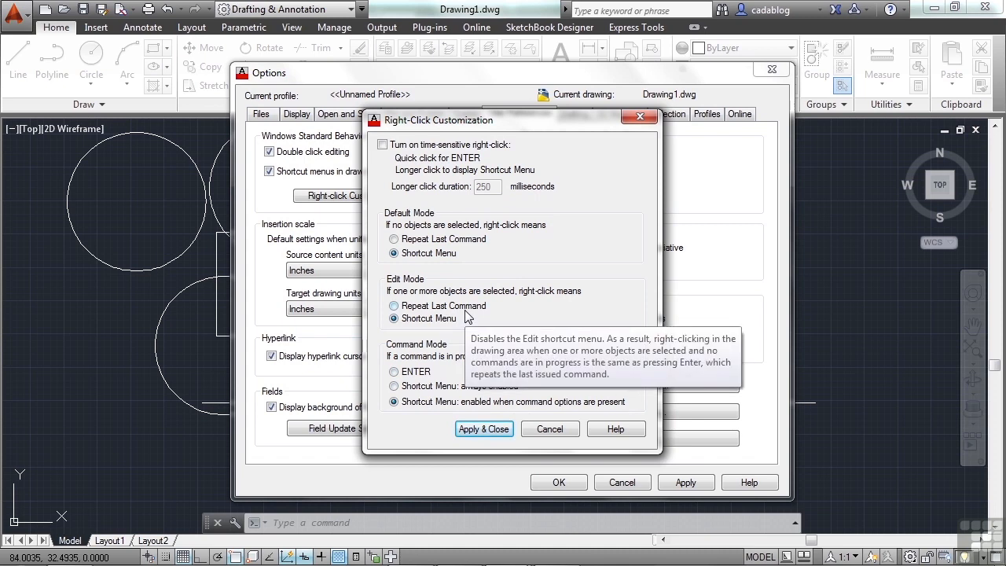
mouse_move(462, 253)
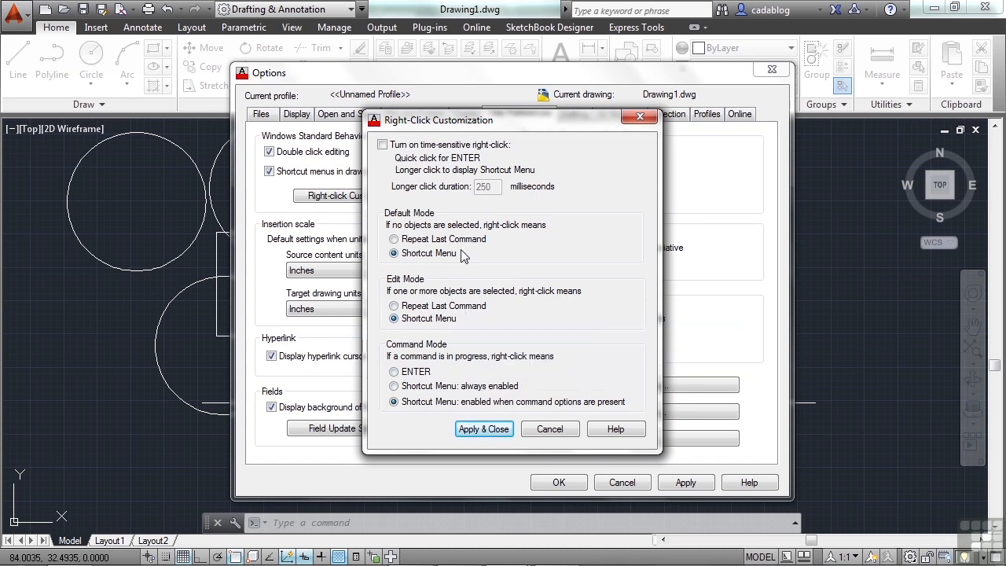
mouse_move(453, 360)
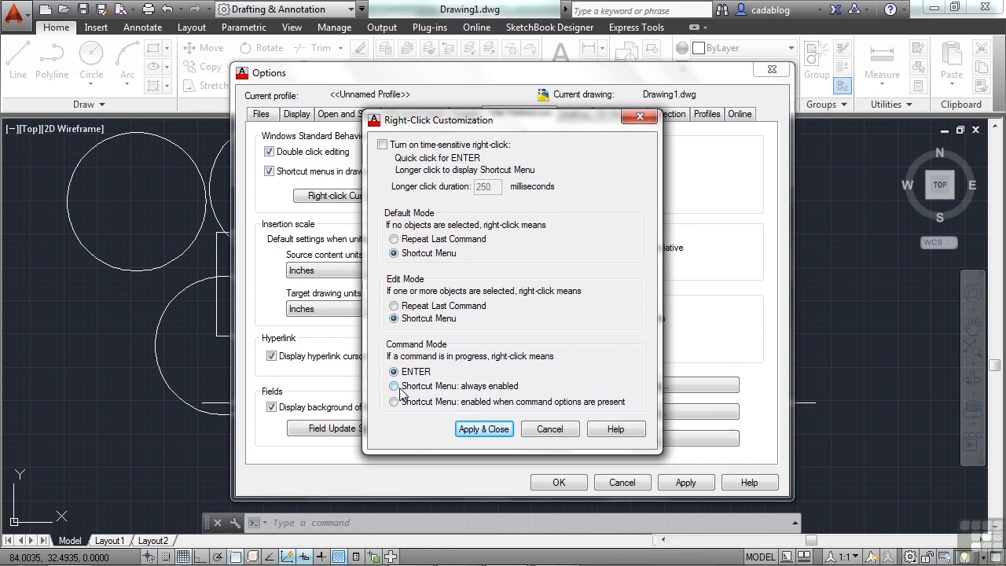
click(393, 386)
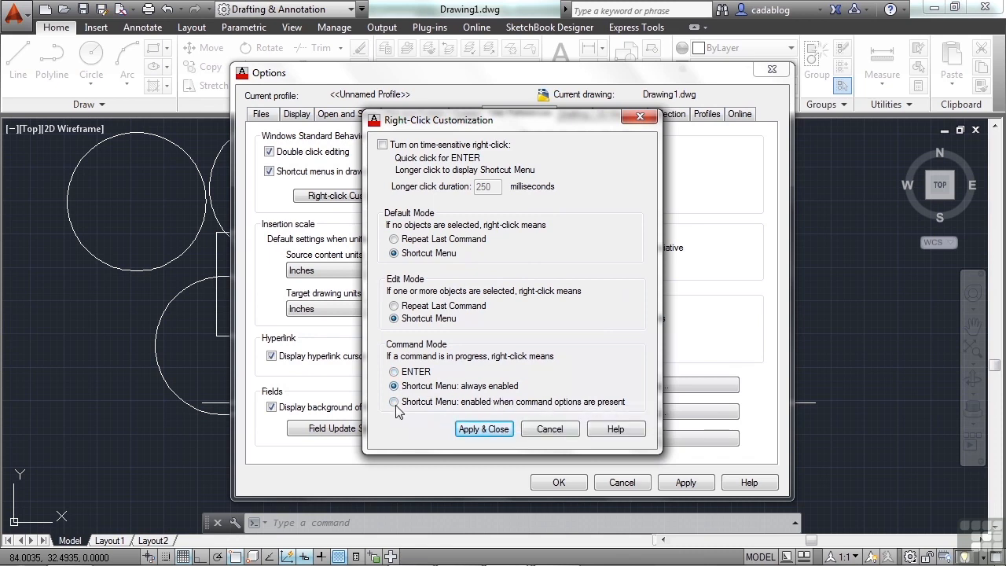
click(392, 403)
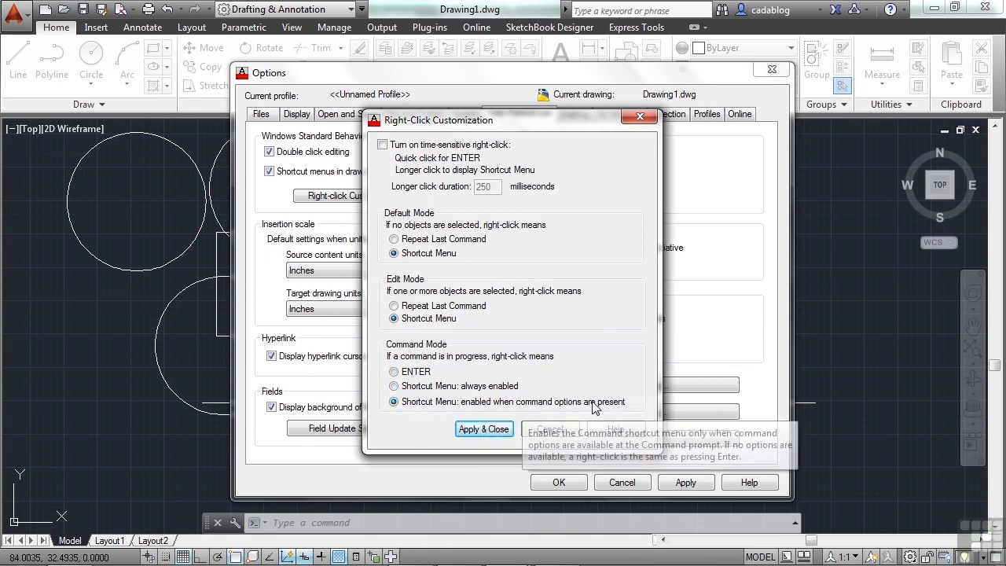
mouse_move(610, 318)
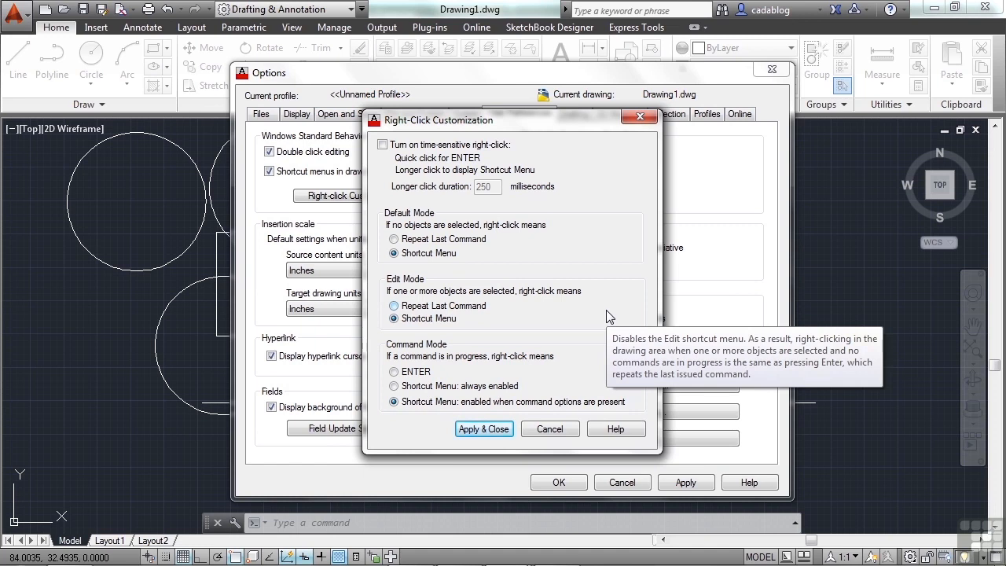
mouse_move(432, 412)
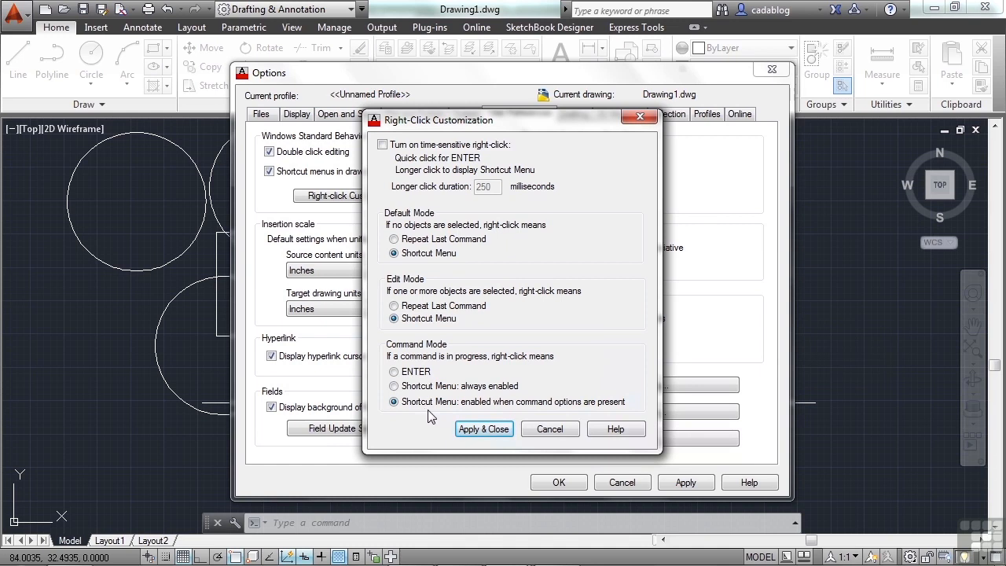
mouse_move(527, 407)
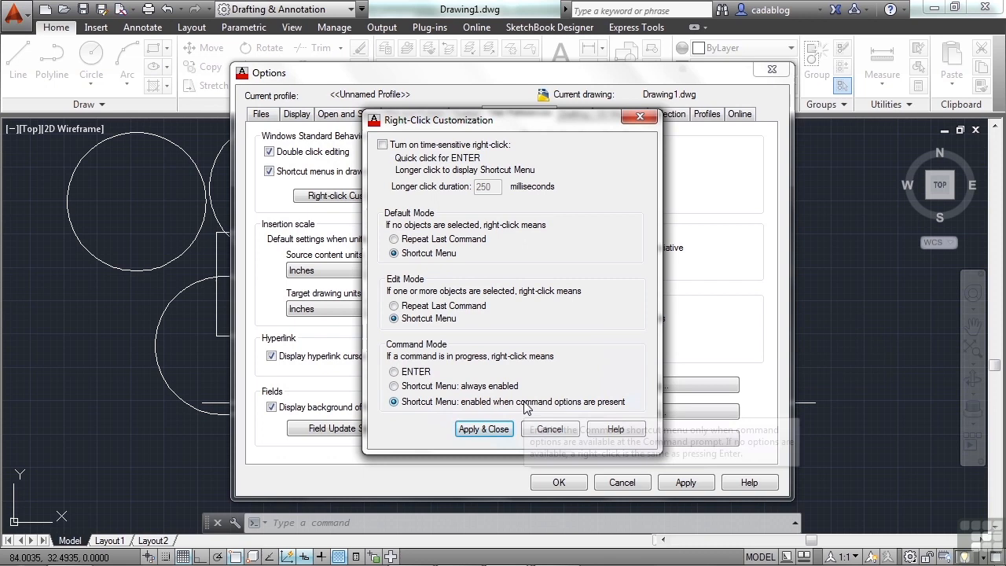
mouse_move(440, 233)
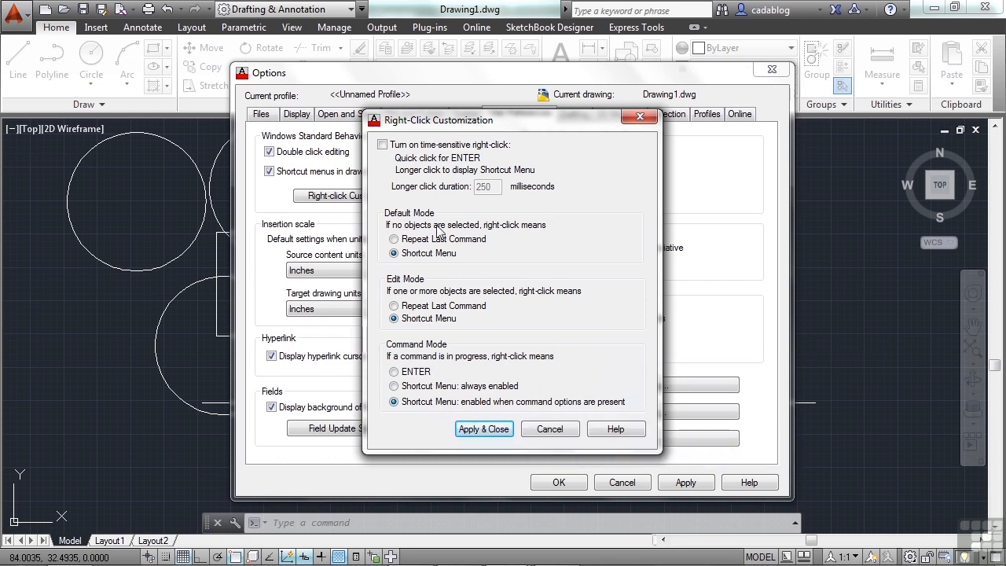
Turn time-sensitive right-click back on and Apply & Close to return to User Preferences
click(383, 145)
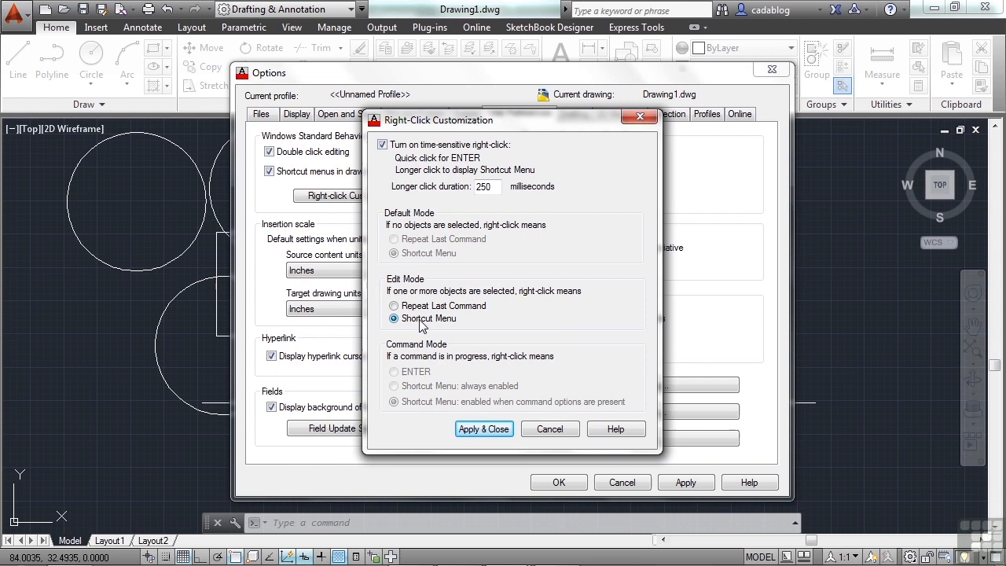
mouse_move(425, 322)
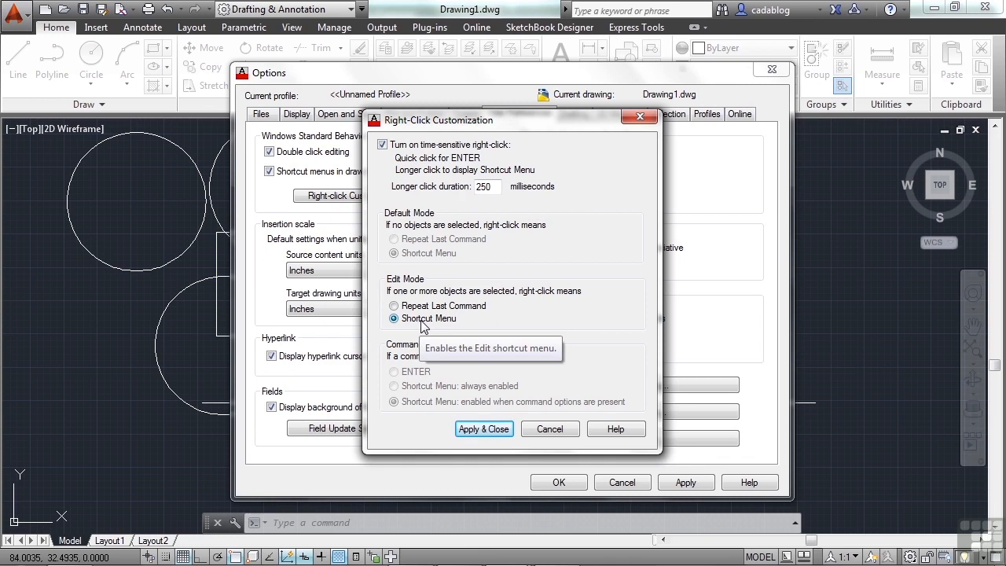
mouse_move(416, 201)
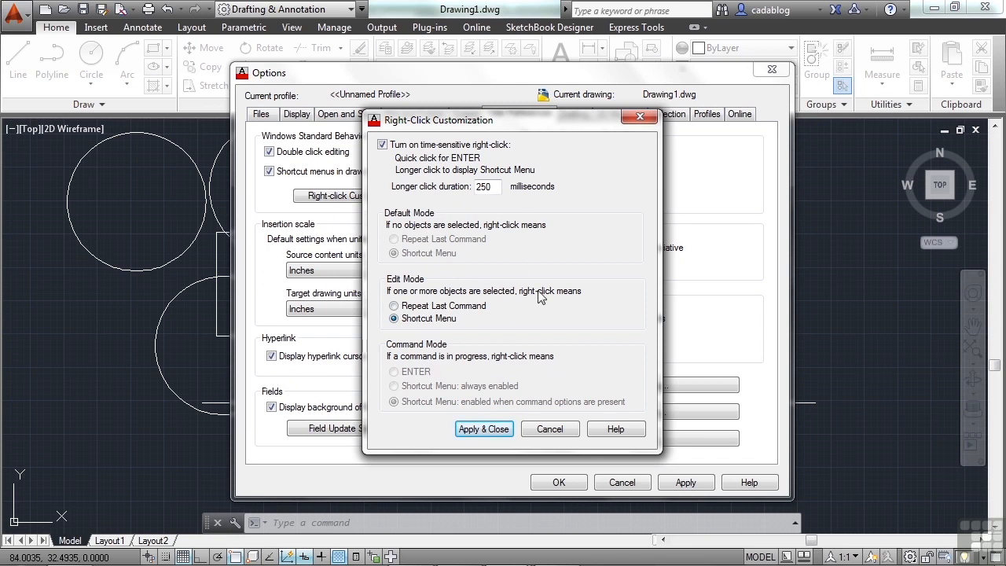
mouse_move(484, 427)
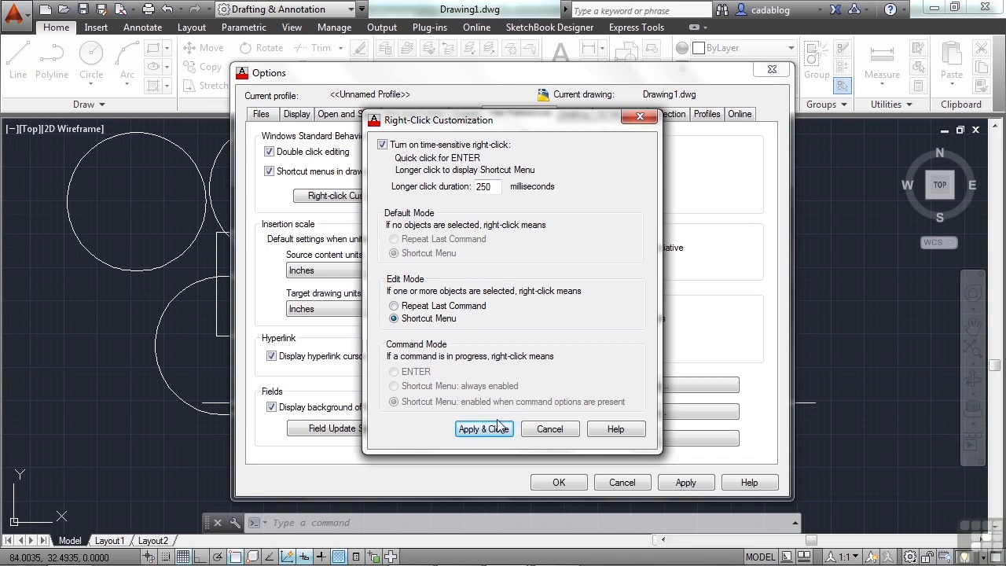
click(484, 427)
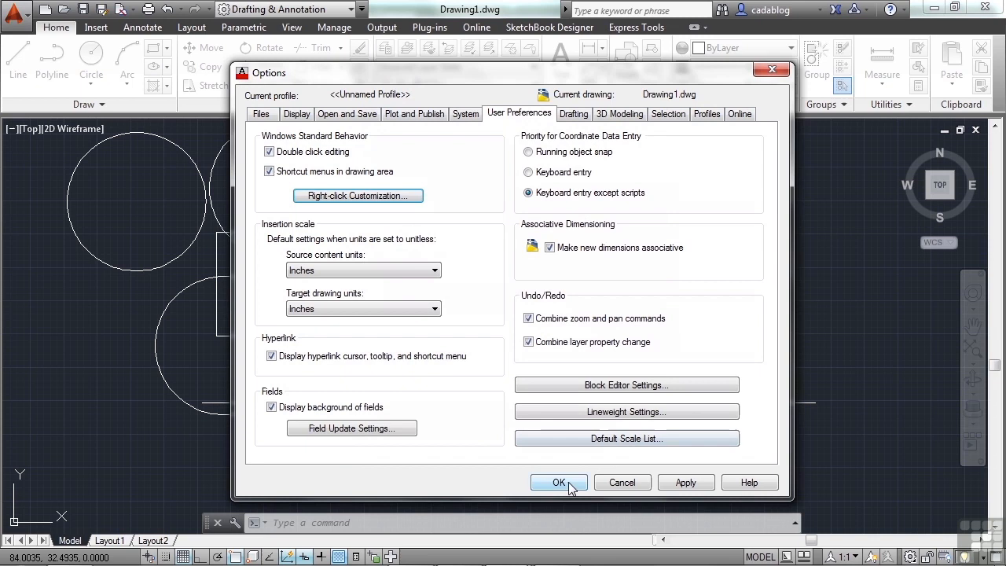